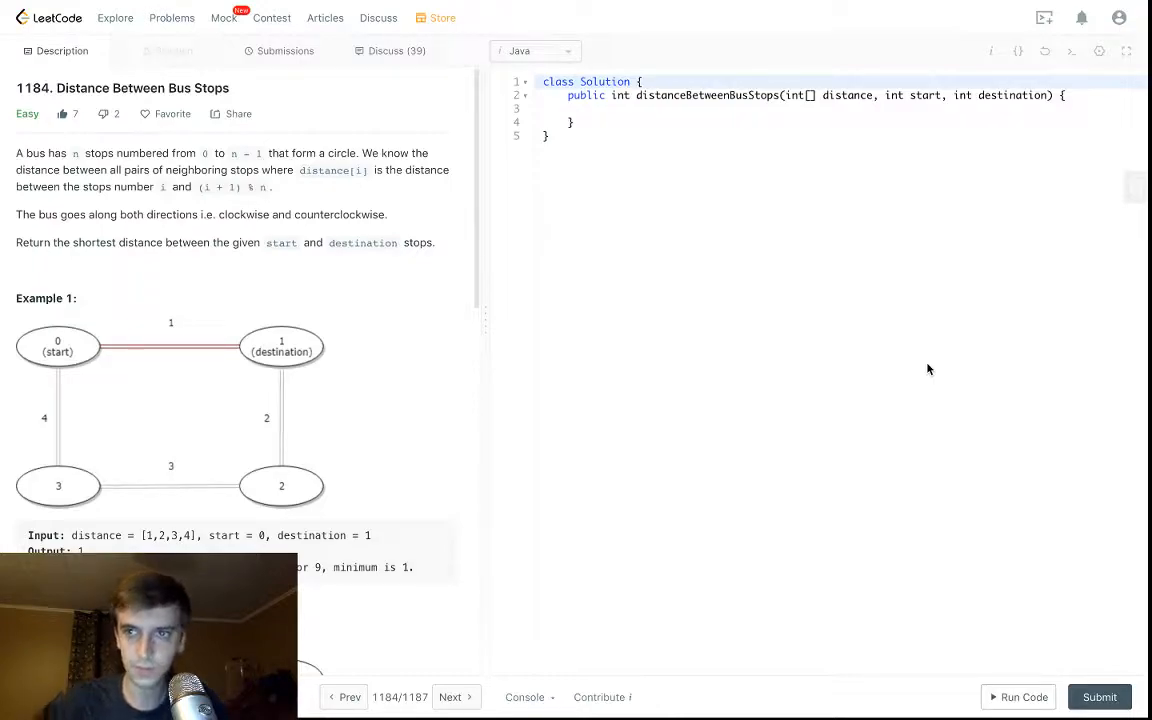
{"action": "mouse_move", "coordinate": [410, 222]}
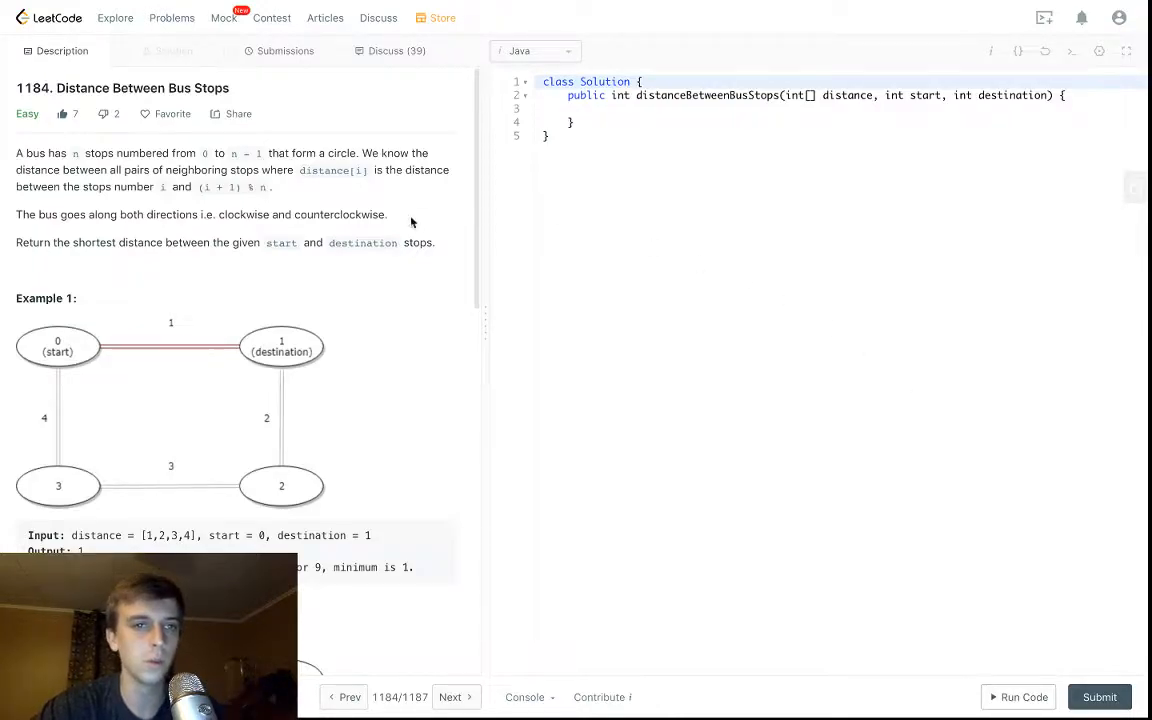
Step: Read through the 'Distance Between Bus Stops' statement and examples, selecting key terms along the way
{"action": "left_click", "coordinate": [164, 112]}
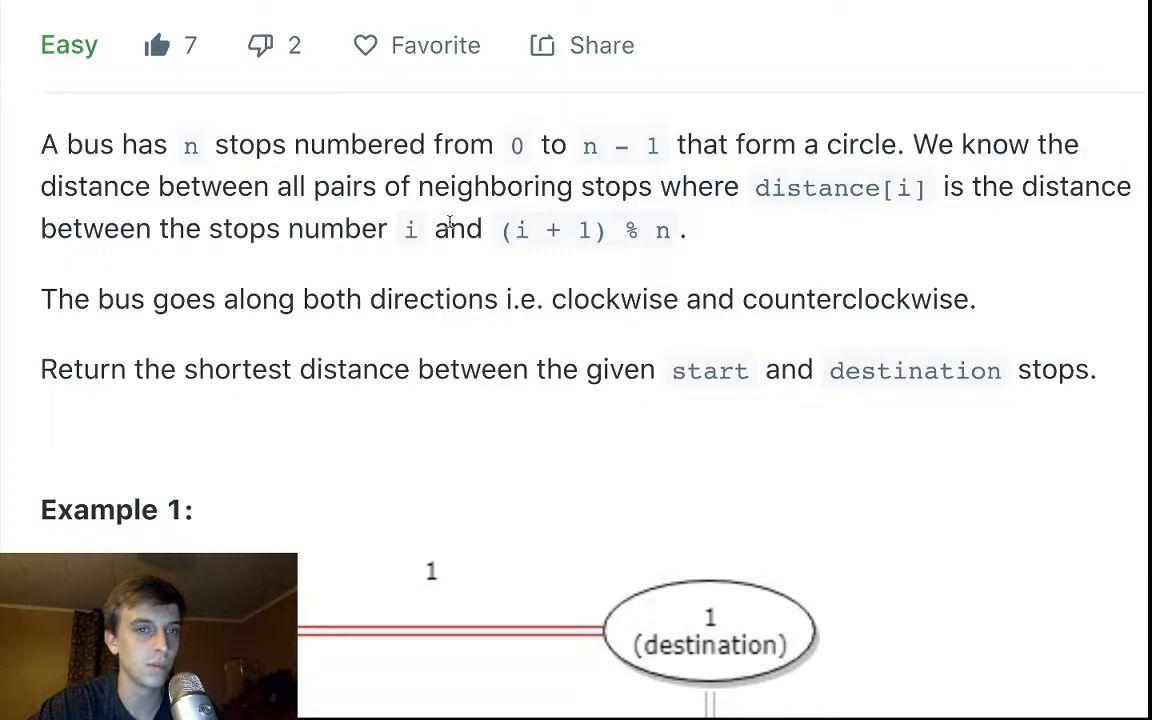
{"action": "scroll", "scroll_direction": "down", "scroll_amount": 3}
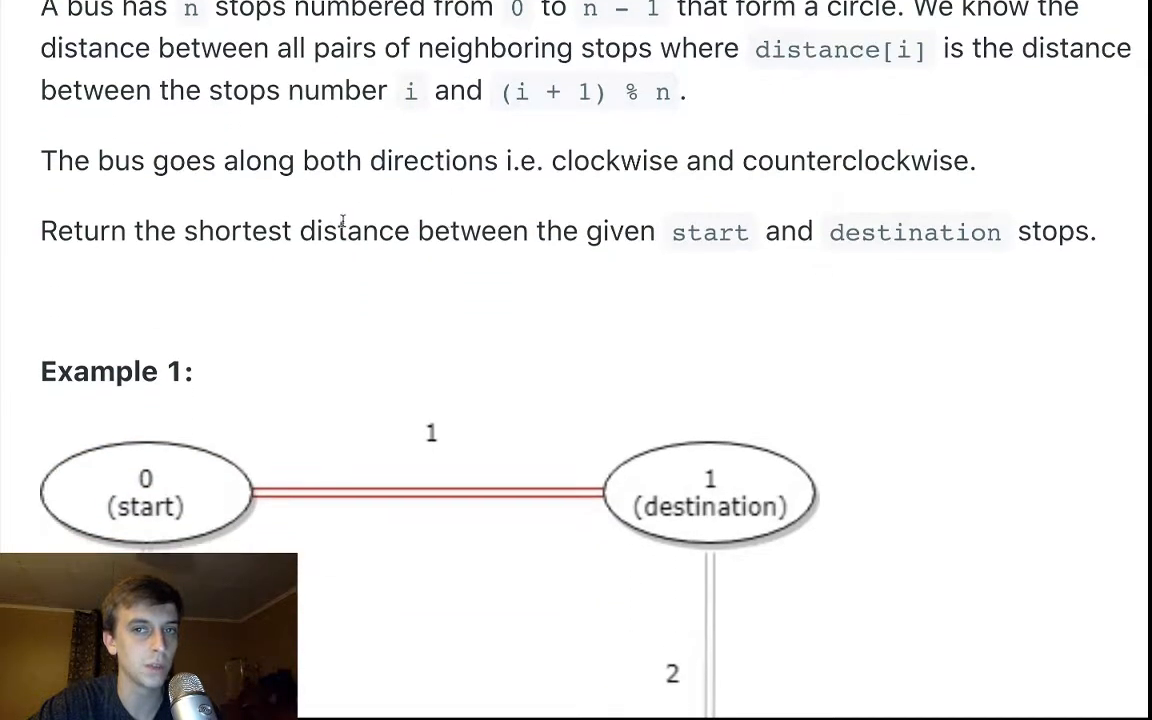
{"action": "scroll", "scroll_direction": "down", "scroll_amount": 3}
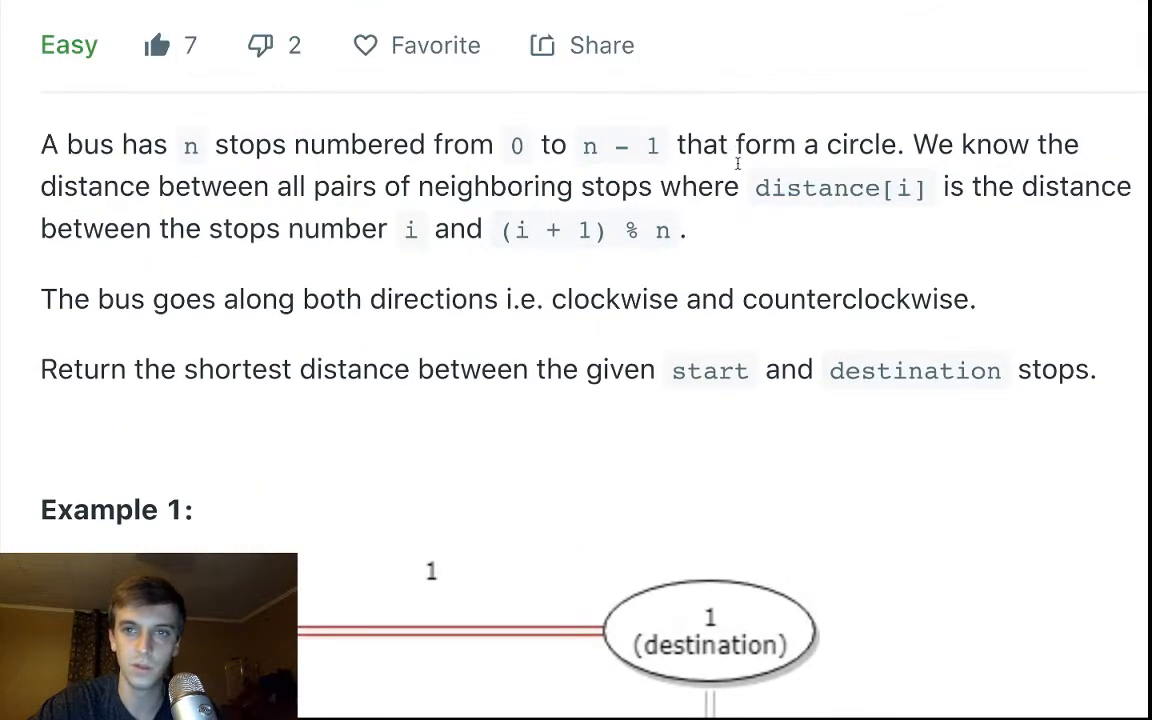
{"action": "scroll", "scroll_direction": "down", "scroll_amount": 3}
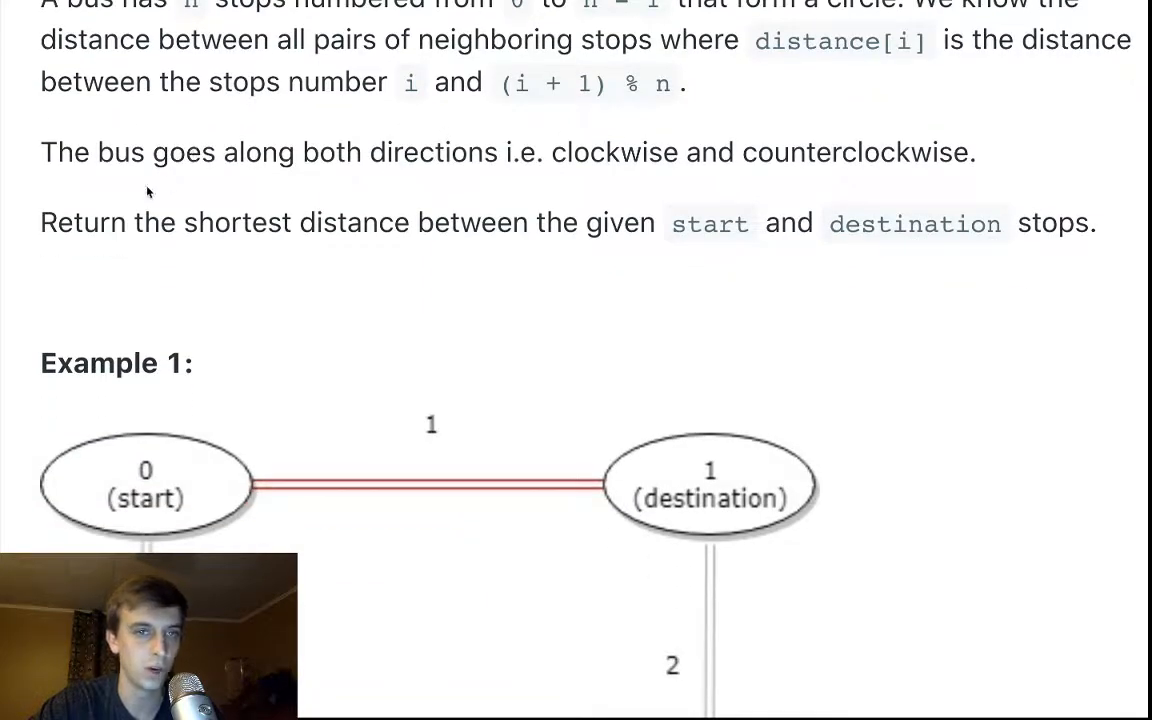
{"action": "left_click_drag", "start_coordinate": [76, 152], "coordinate": [404, 152]}
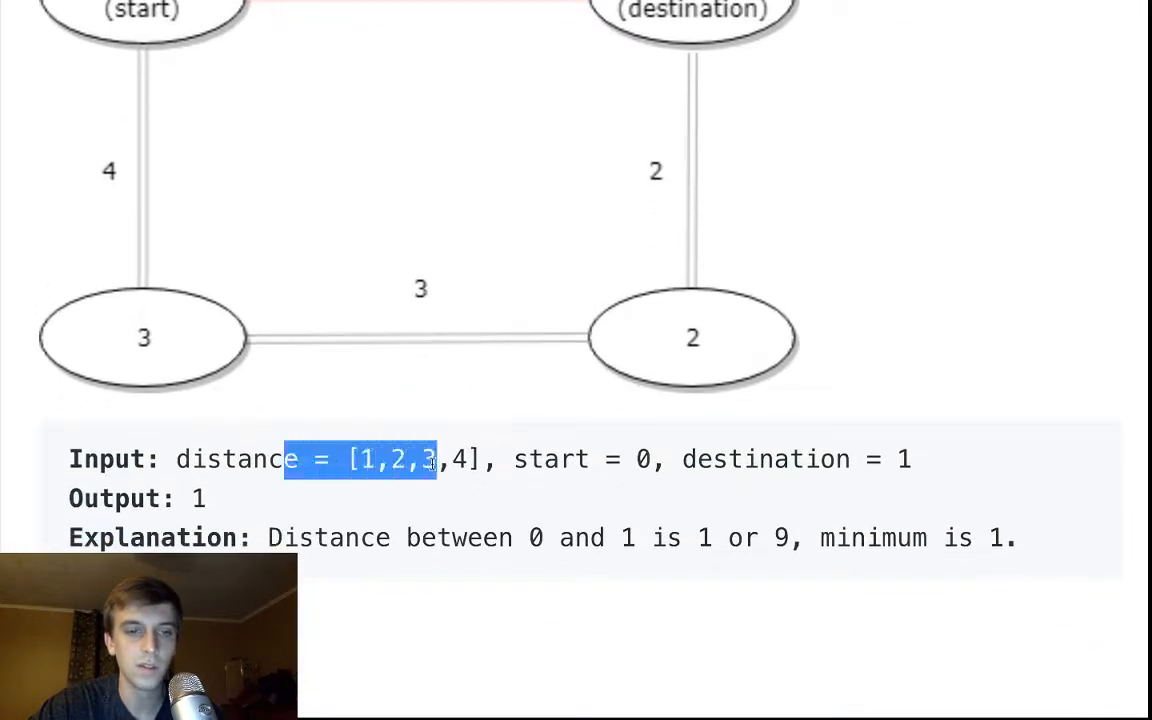
{"action": "left_click", "coordinate": [364, 458]}
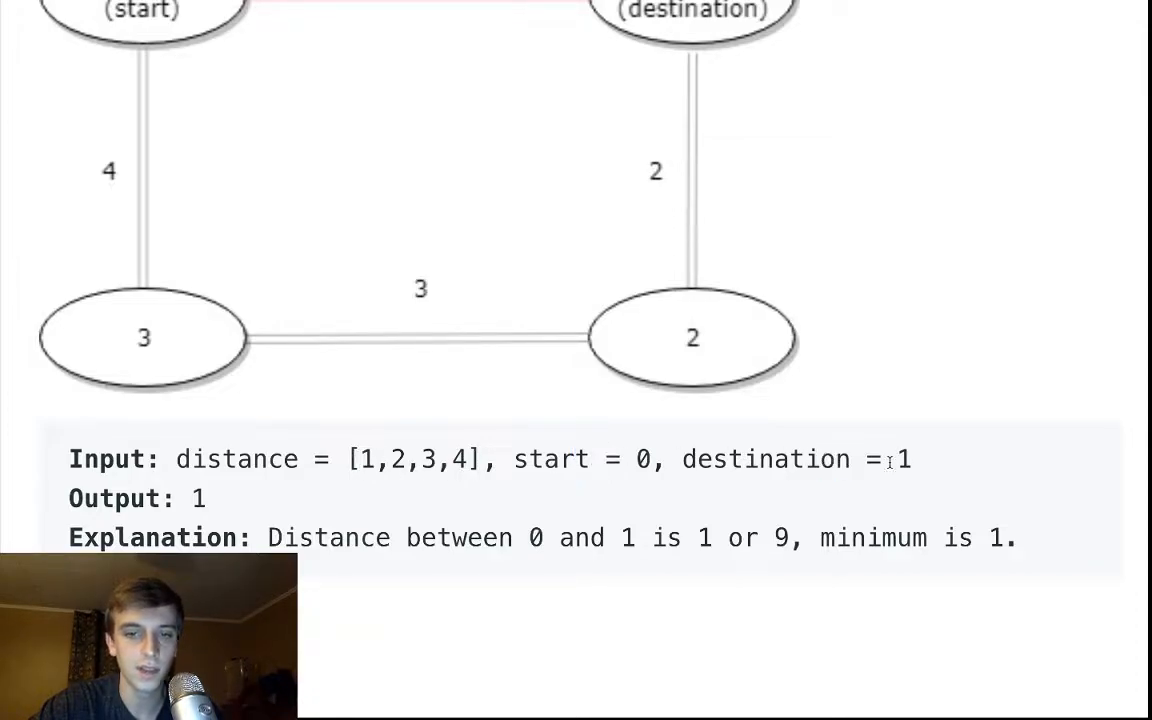
{"action": "double_click", "coordinate": [364, 458]}
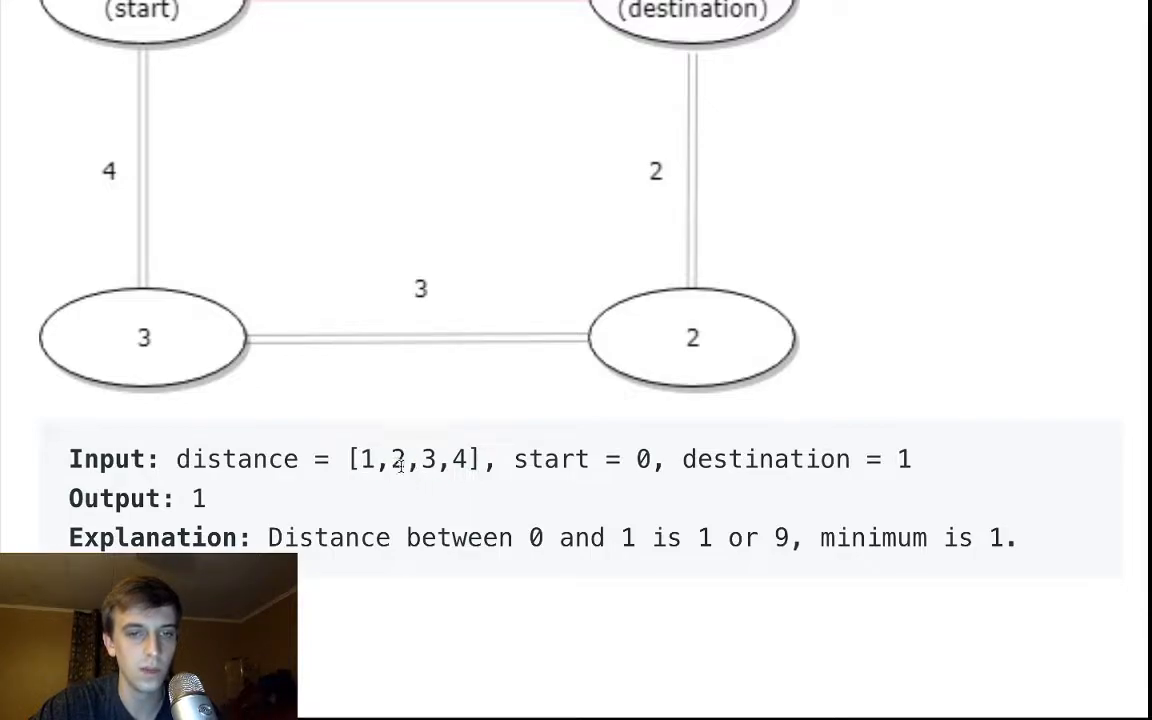
{"action": "double_click", "coordinate": [368, 458]}
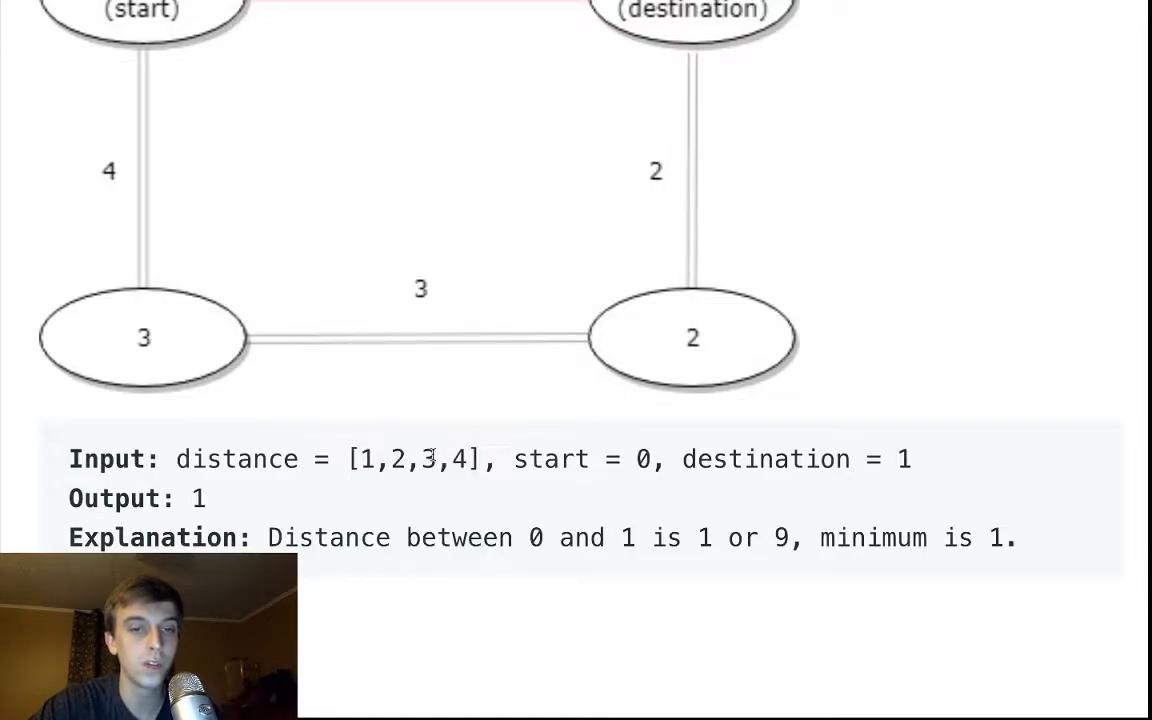
{"action": "double_click", "coordinate": [396, 458]}
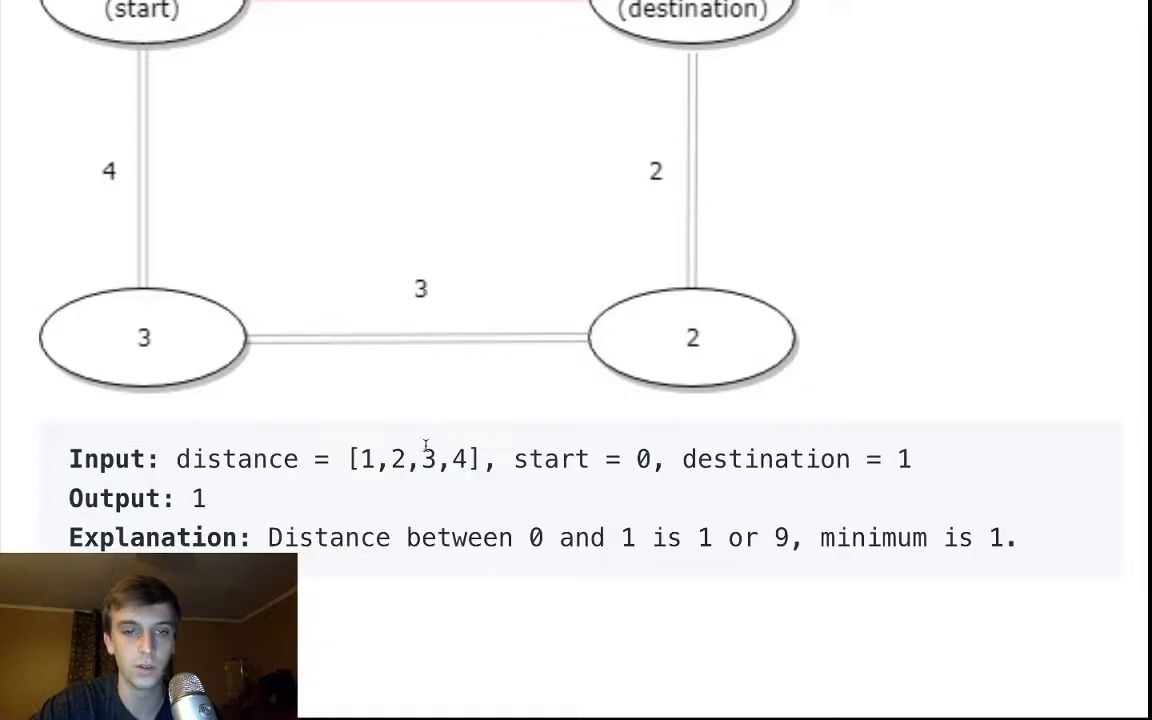
{"action": "scroll", "scroll_direction": "down", "scroll_amount": 3}
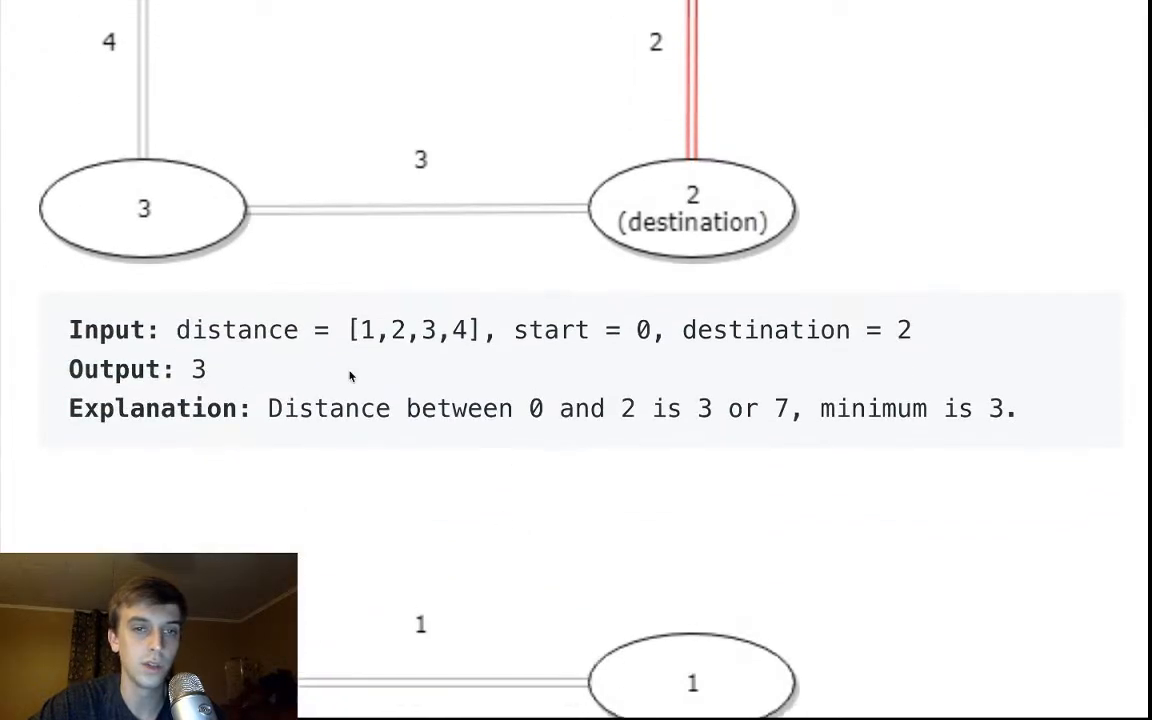
{"action": "scroll", "scroll_direction": "down", "scroll_amount": 3}
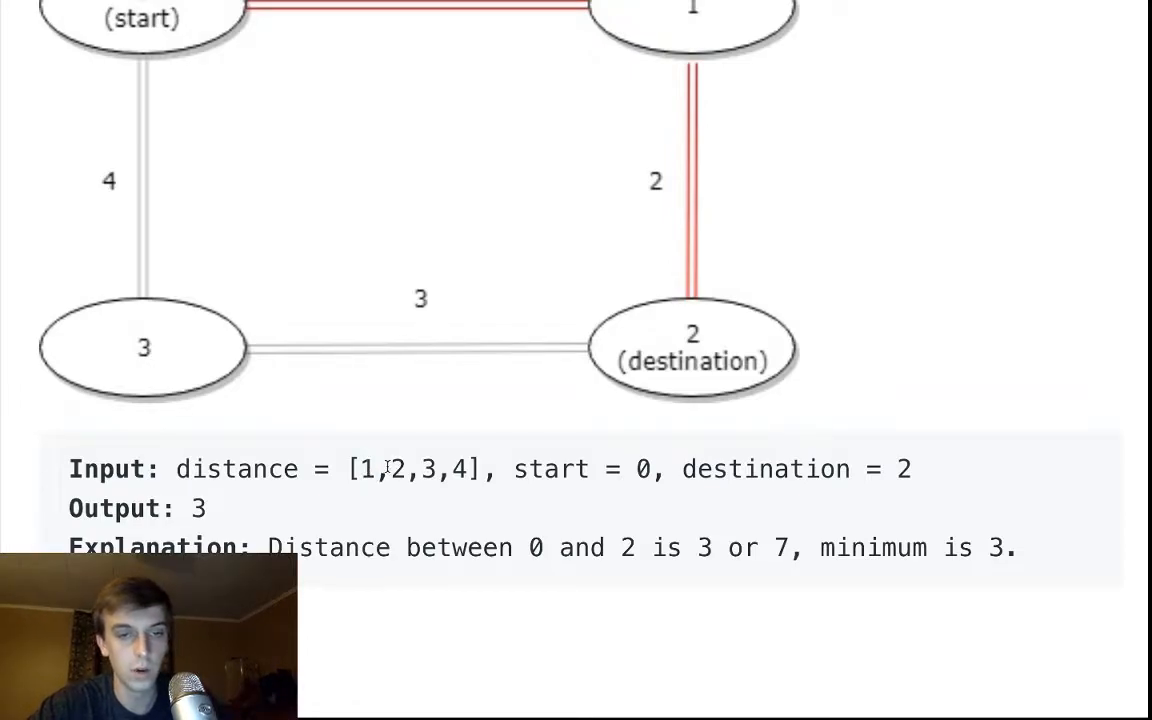
{"action": "double_click", "coordinate": [396, 468]}
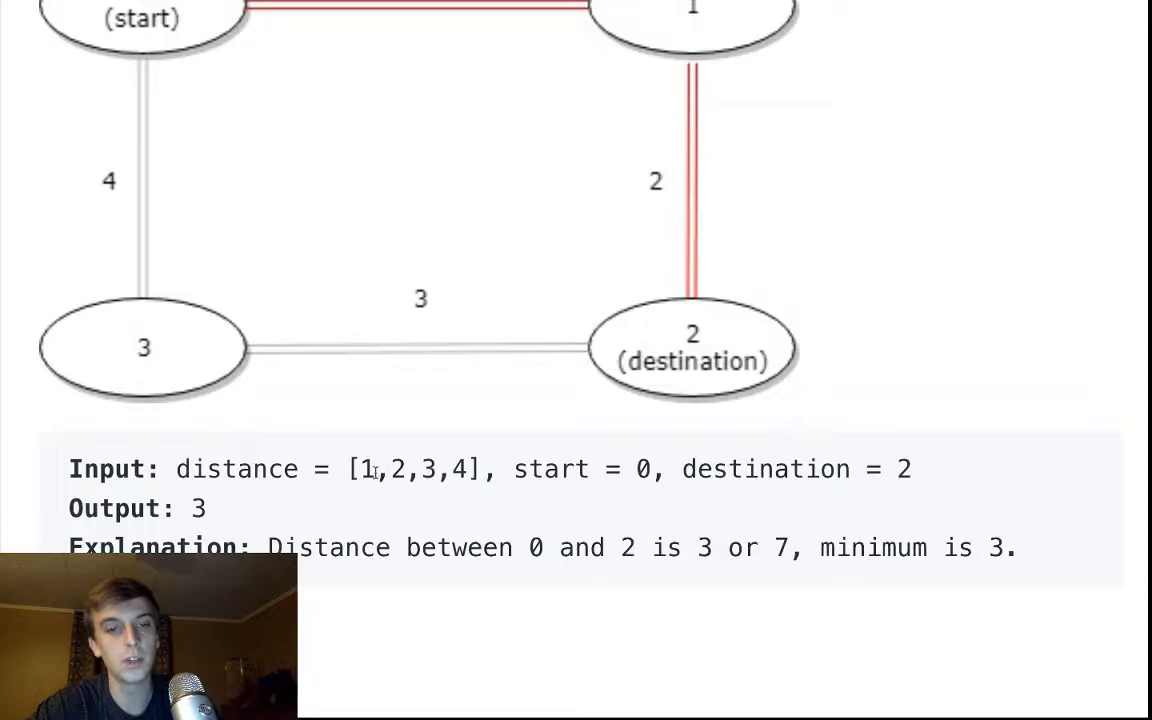
{"action": "scroll", "scroll_direction": "down", "scroll_amount": 3}
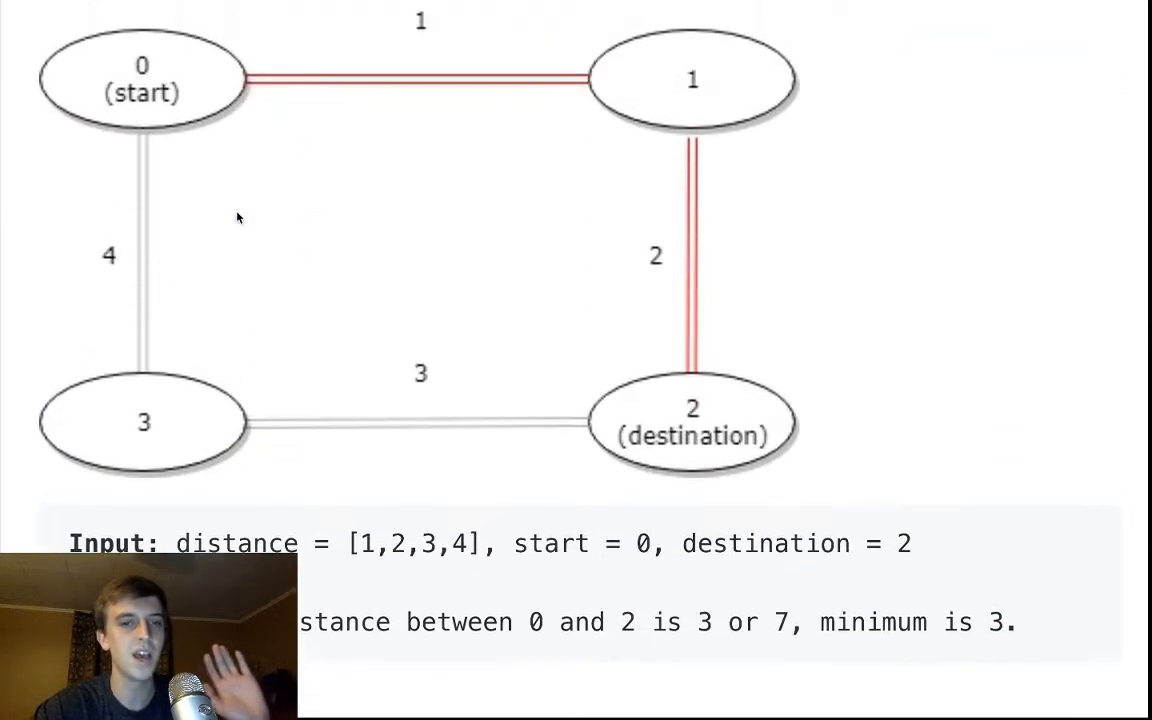
{"action": "scroll", "scroll_direction": "down", "scroll_amount": 3}
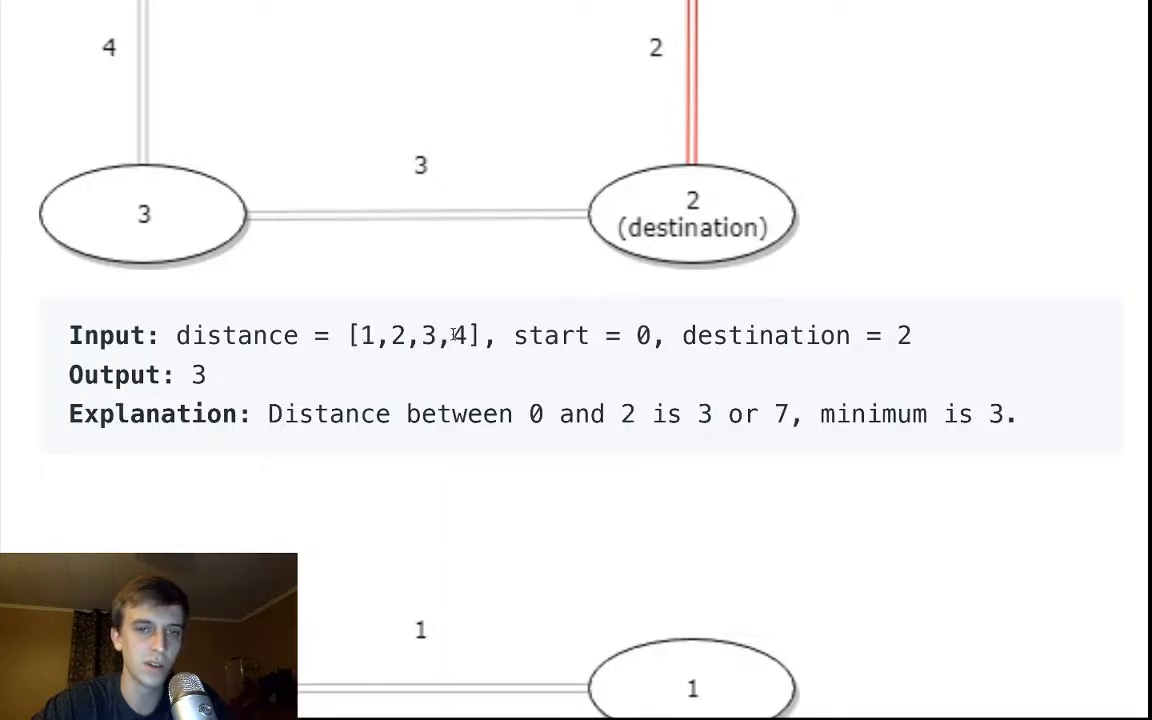
{"action": "double_click", "coordinate": [430, 336]}
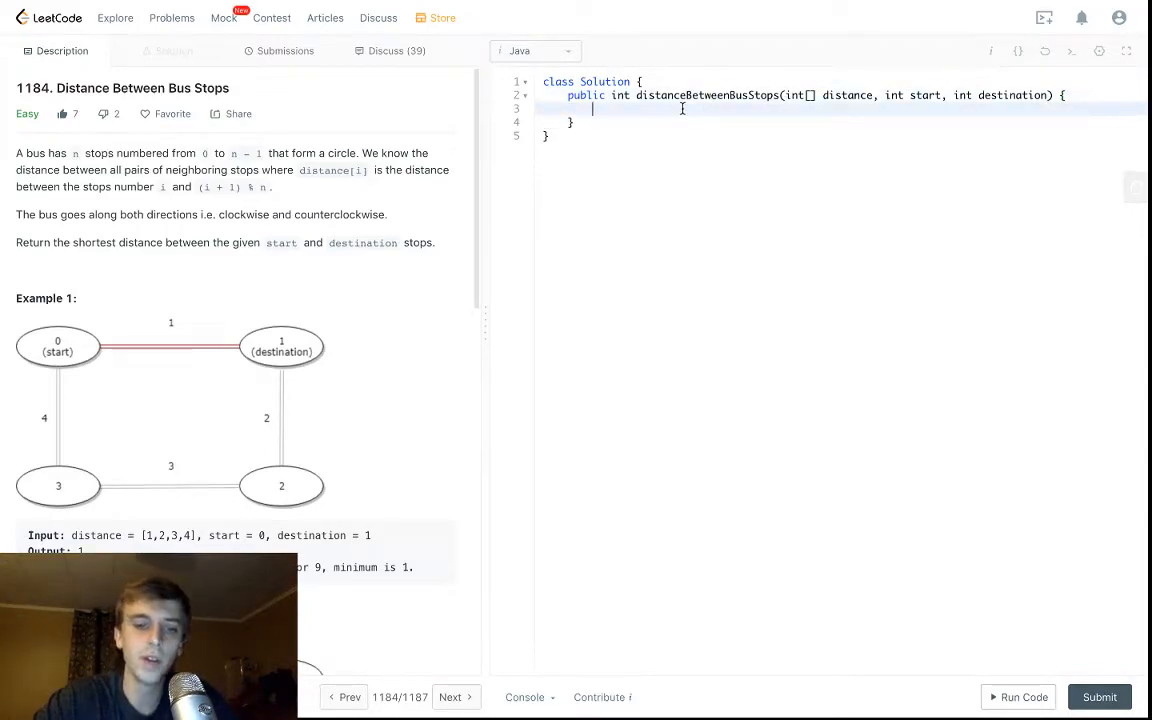
Step: Declare int clockwiseDistance = 0; and int totalDistance = 0; inside the method
{"action": "type", "text": "int clockwiseDistance"}
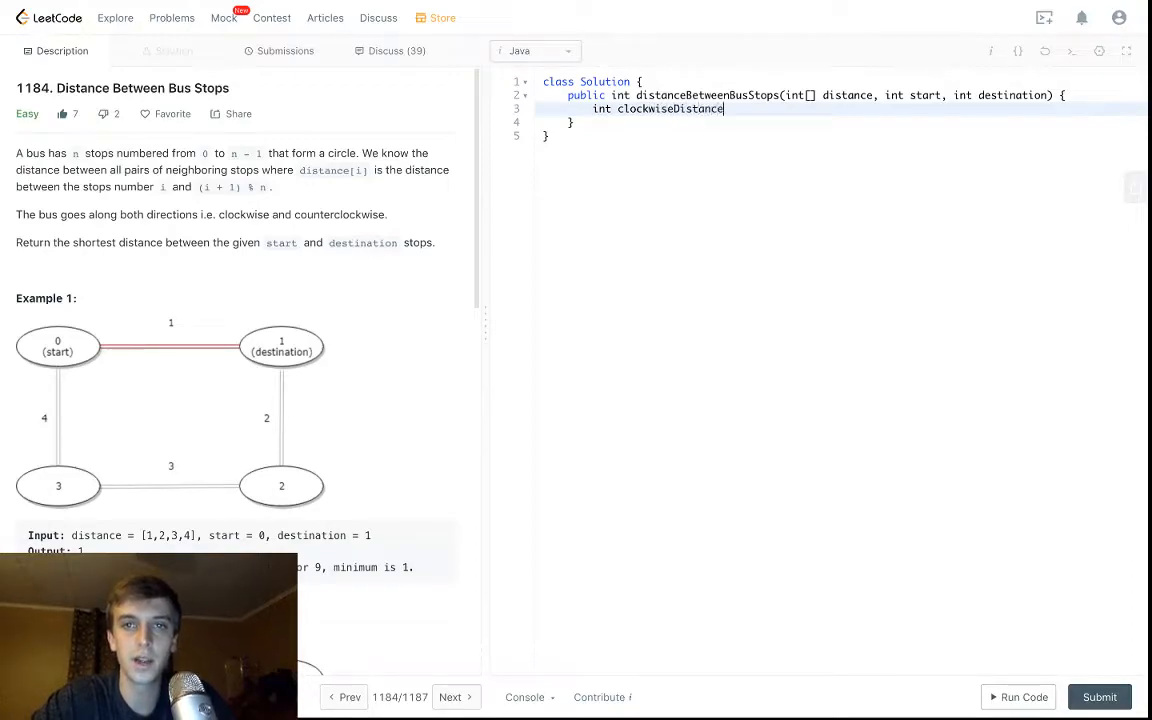
{"action": "type", "text": "= 0;"}
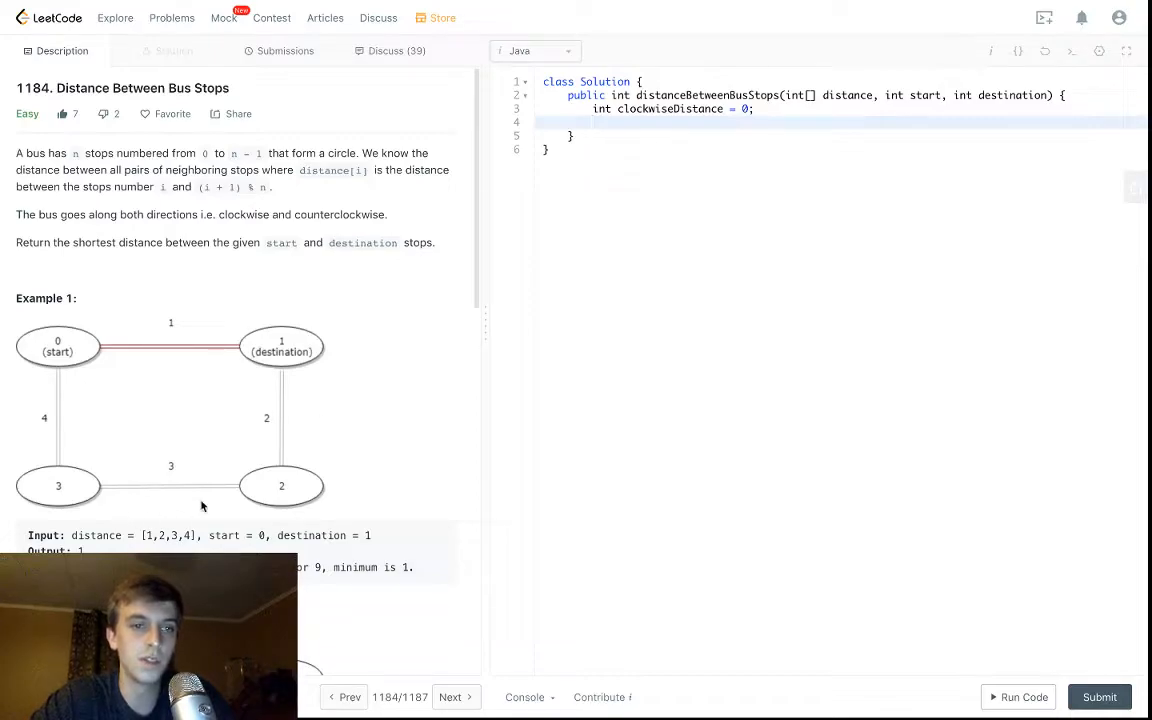
{"action": "mouse_move", "coordinate": [150, 204]}
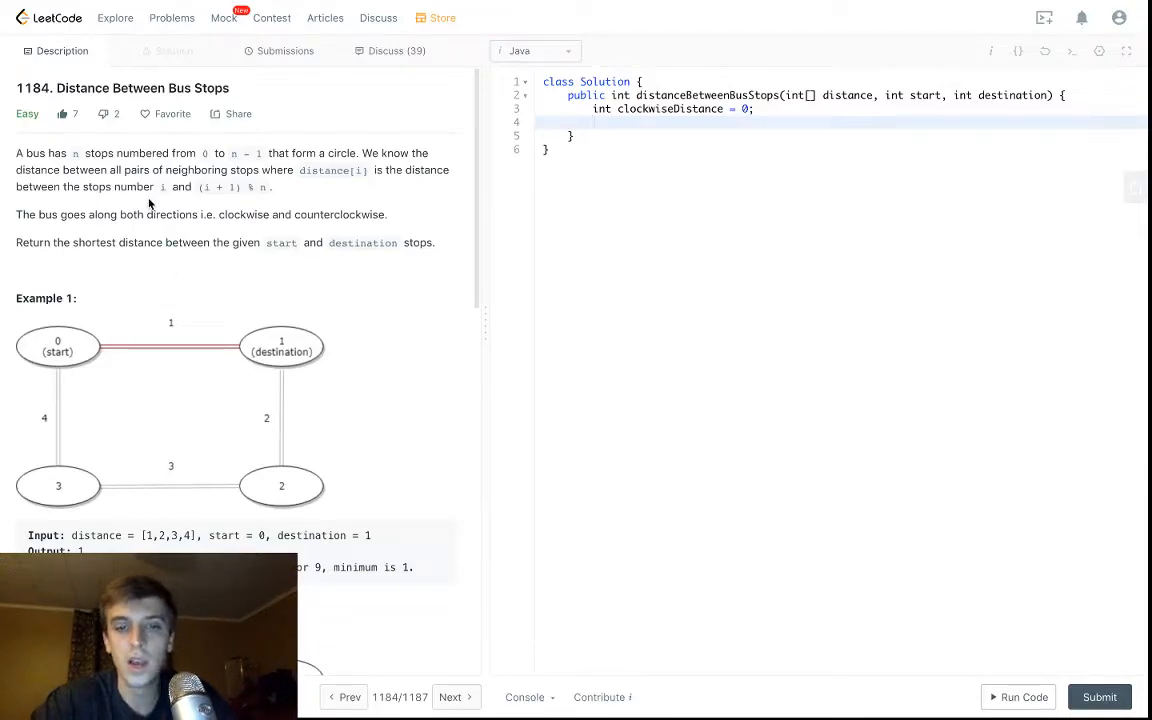
{"action": "type", "text": "int total"}
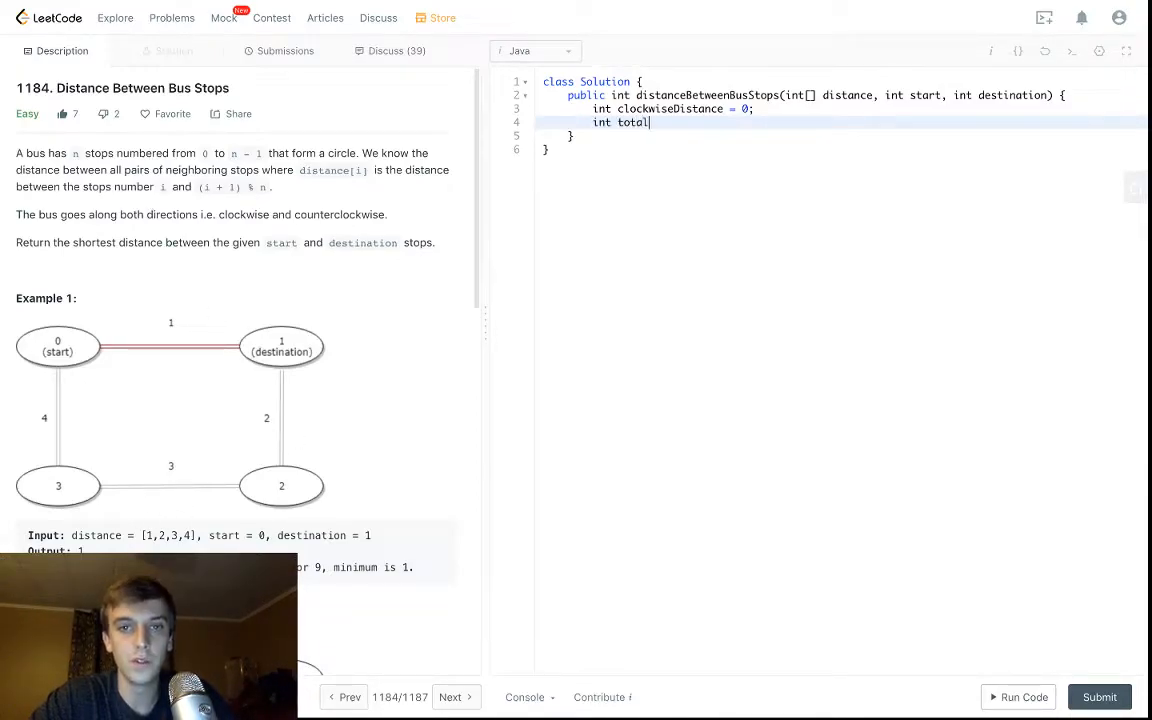
{"action": "type", "text": "Distance = 0;"}
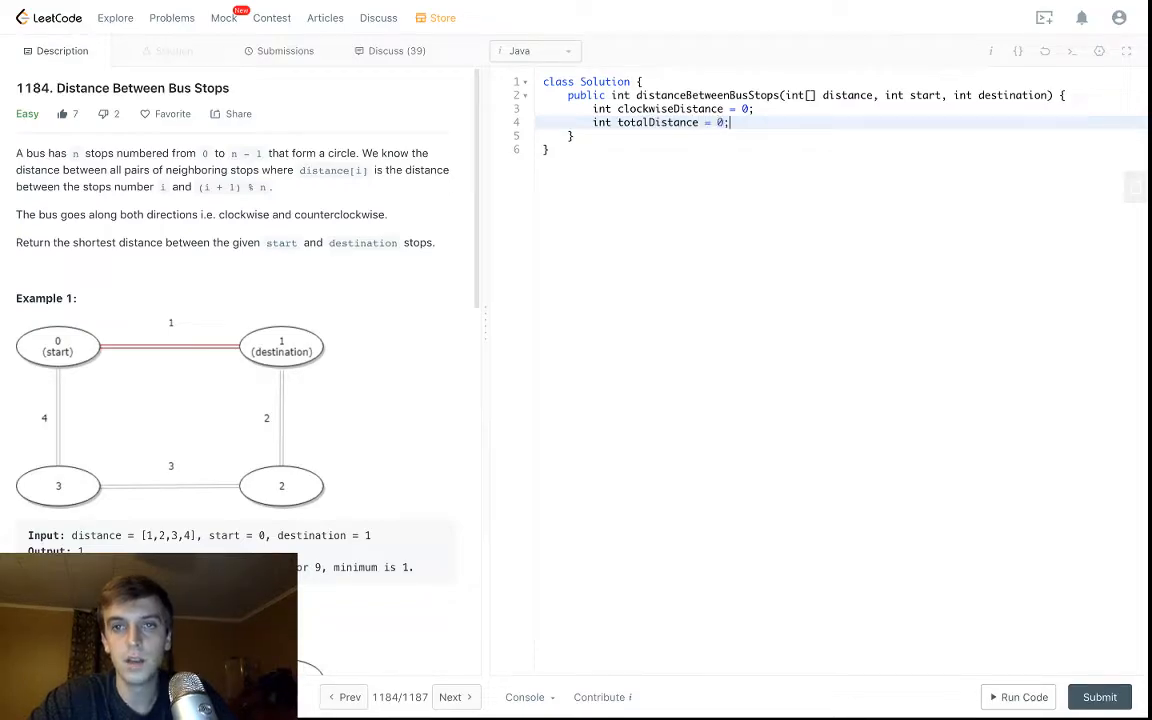
Step: Write the loop header for (int i = 0; i < distance.length; i++)
{"action": "type", "text": "for"}
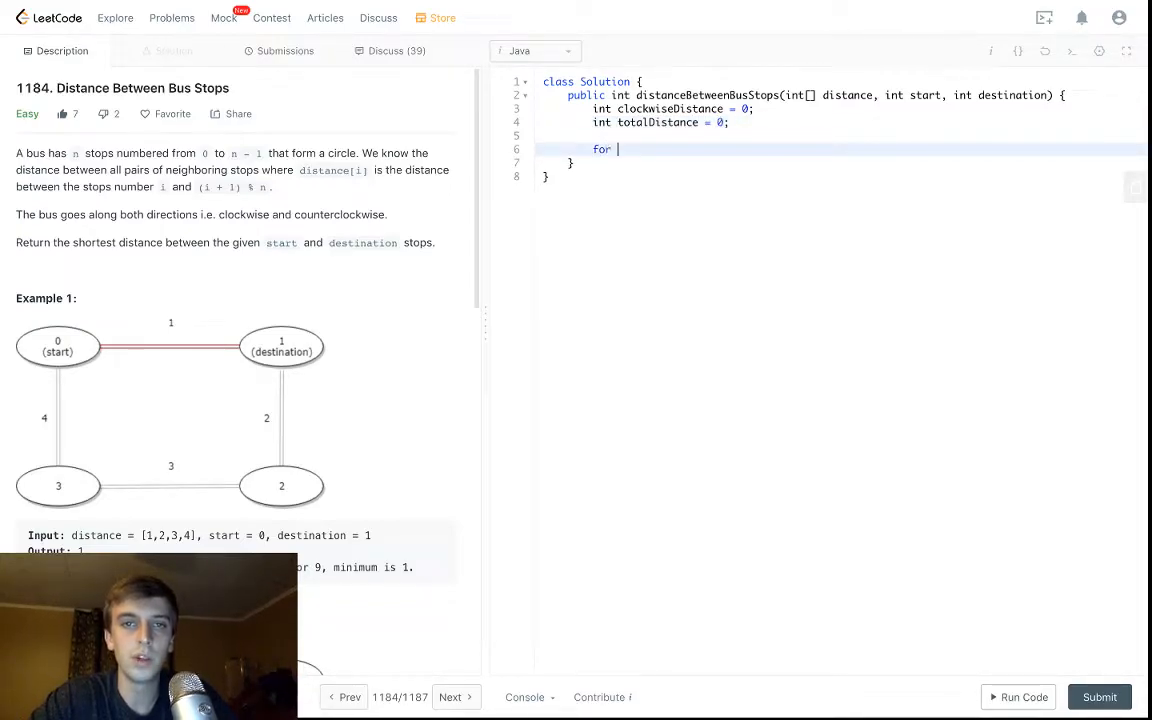
{"action": "type", "text": "(int i="}
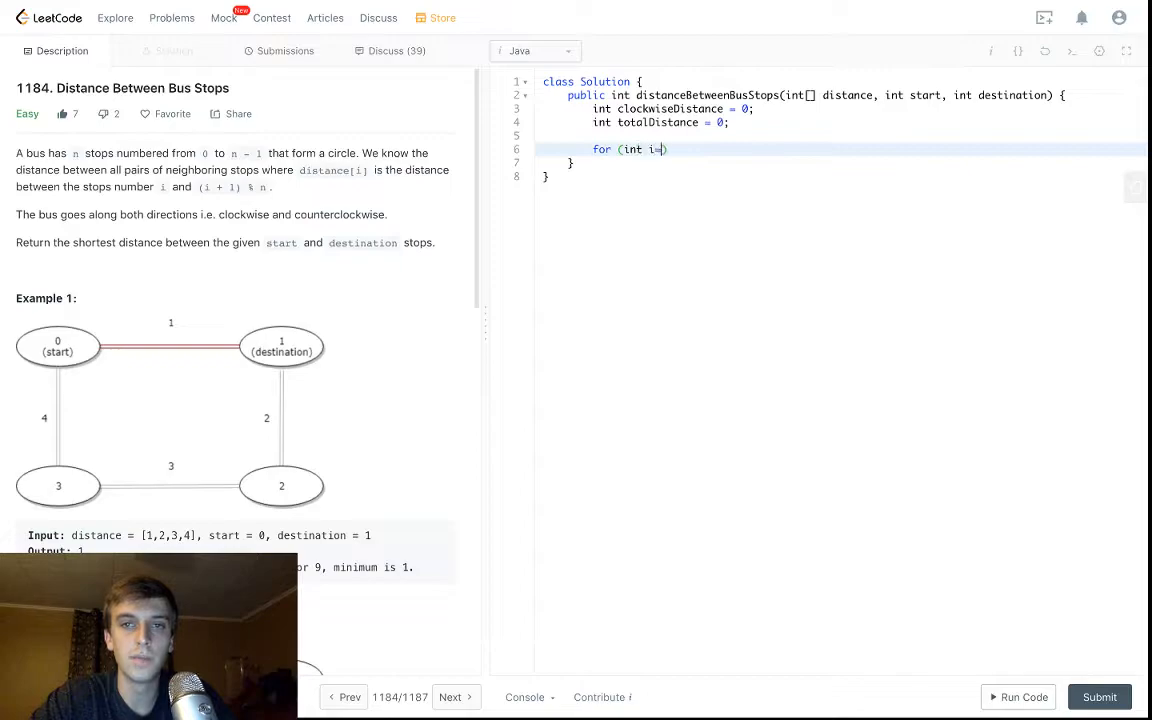
{"action": "type", "text": "=0; i<distan"}
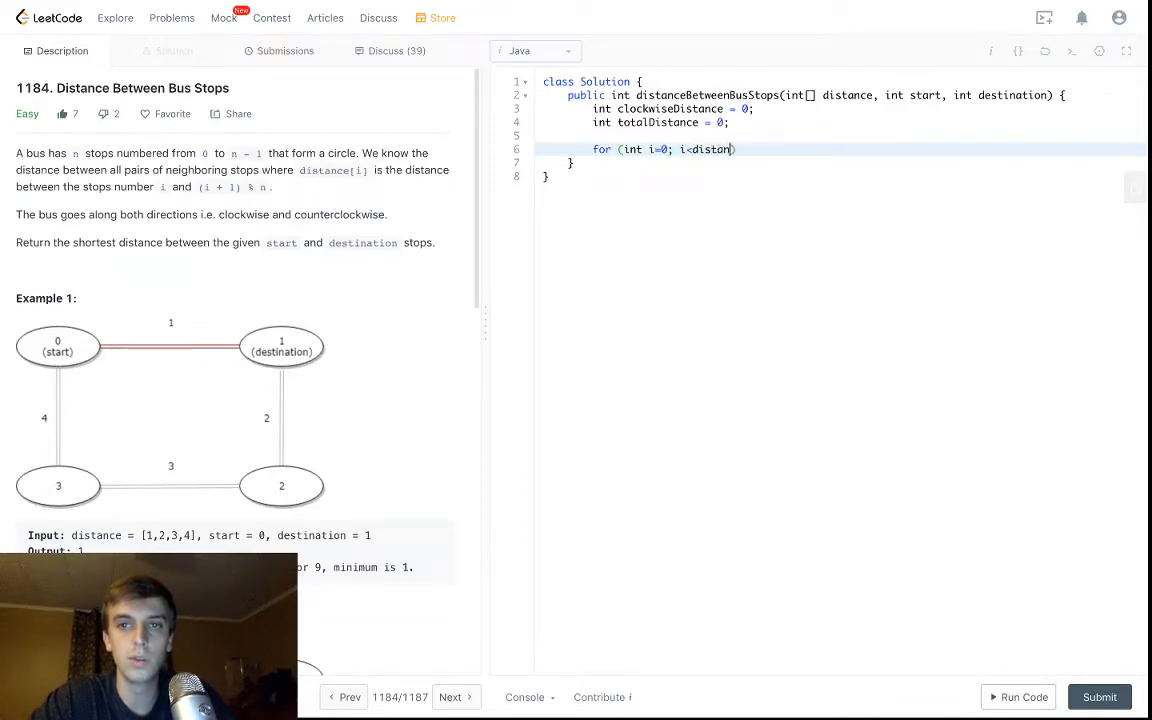
{"action": "type", "text": "ce.len"}
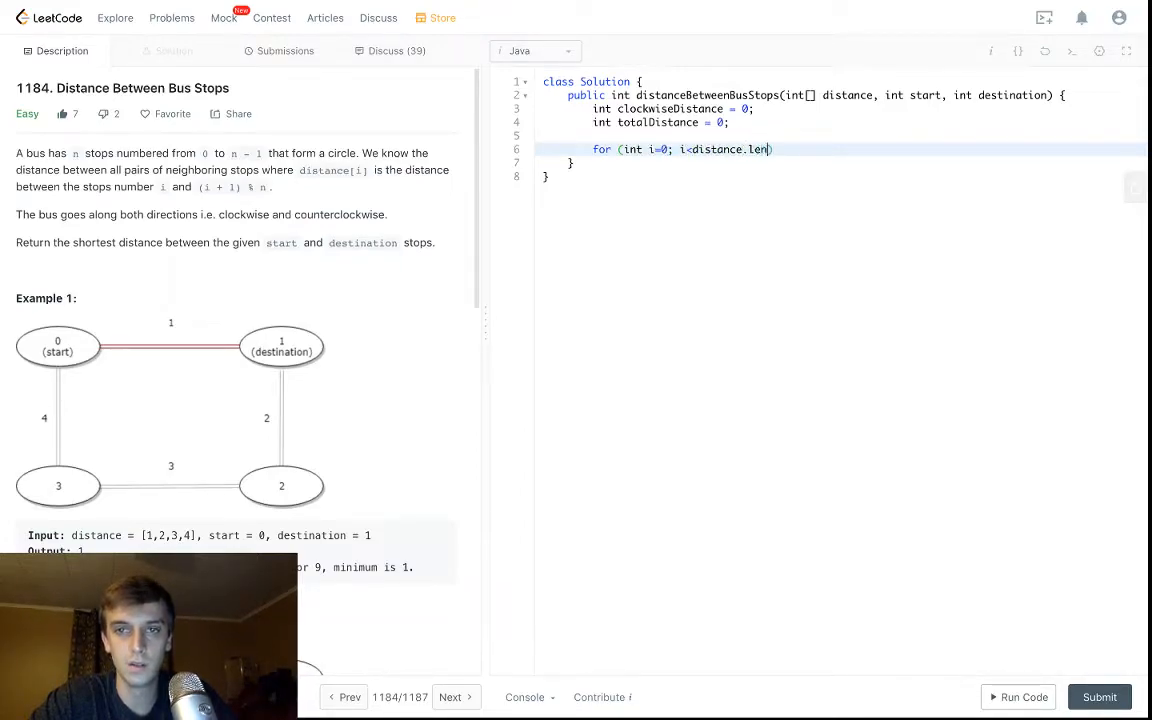
{"action": "type", "text": "gth; i++)"}
{"action": "type", "text": "total"}
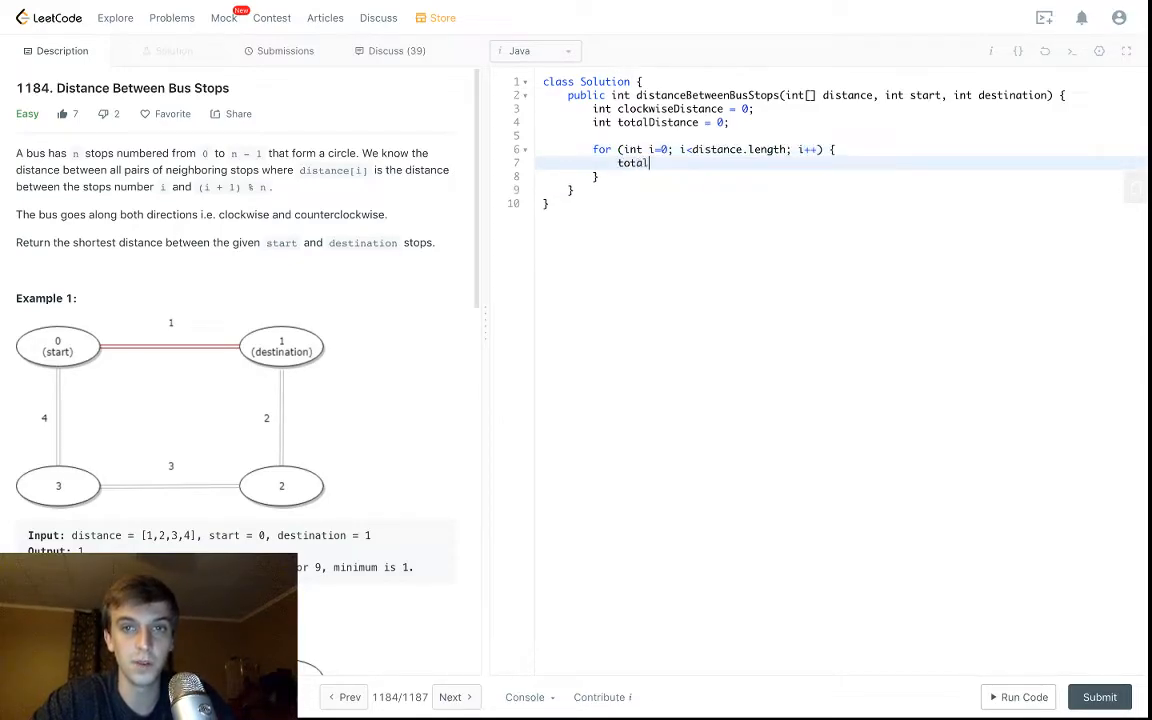
Step: Add totalDistance += distance[i]; in the loop body, leaving room below for the return
{"action": "type", "text": "Distance +"}
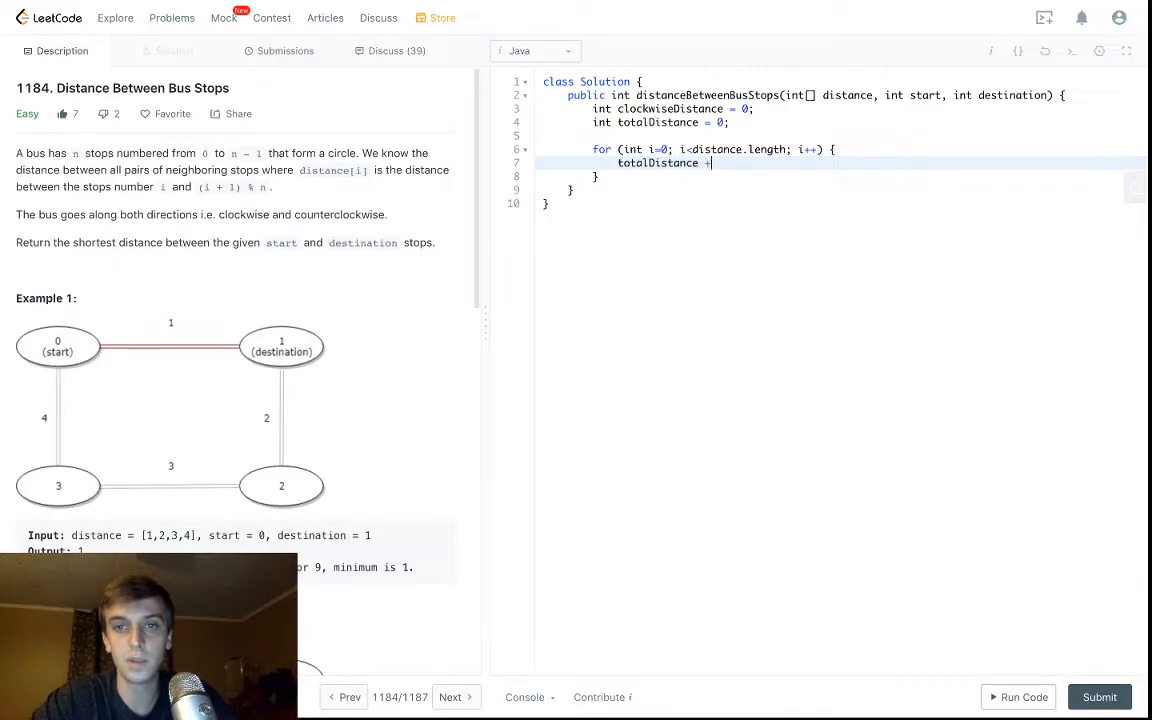
{"action": "type", "text": "= distance"}
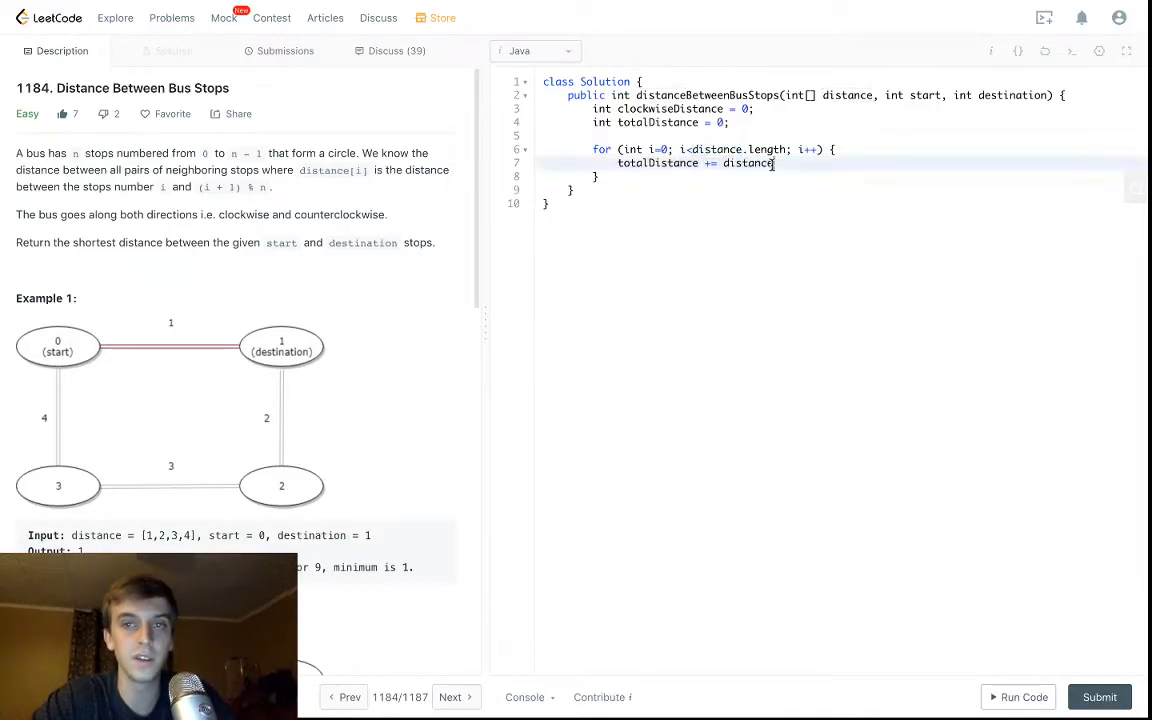
{"action": "type", "text": "[i];"}
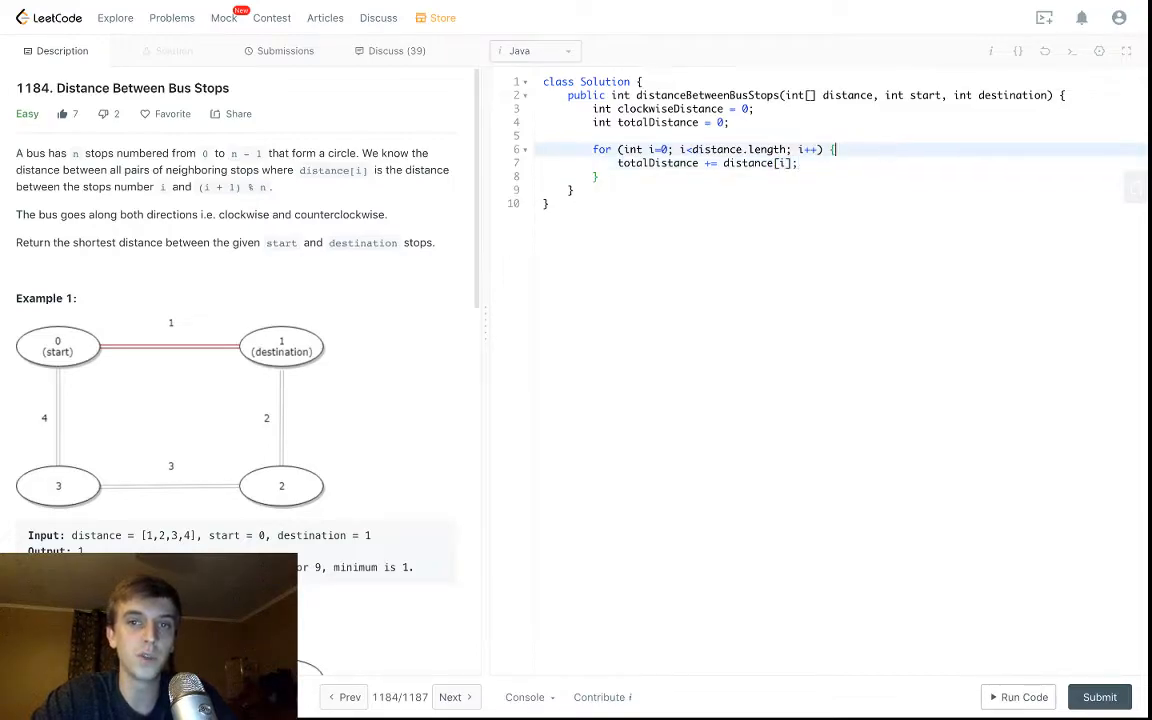
{"action": "key", "text": "Enter"}
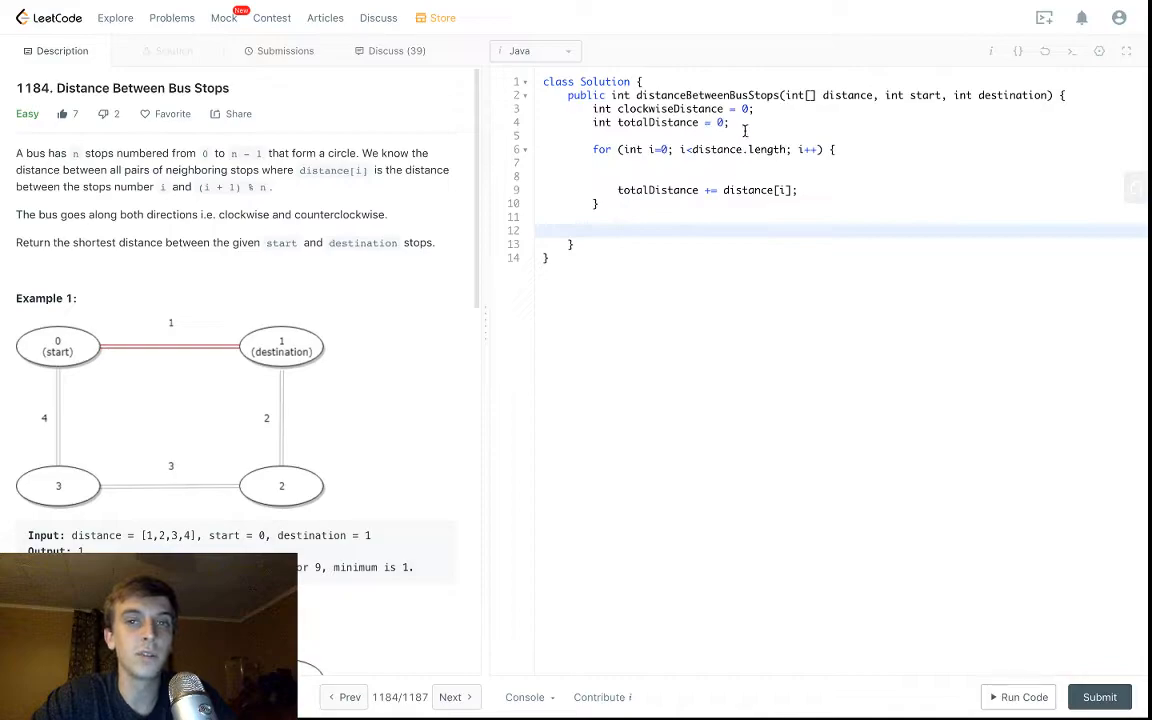
Step: Write return Math.min(clockwiseDistance, totalDistance - clockwiseDistance); after the loop
{"action": "type", "text": "return"}
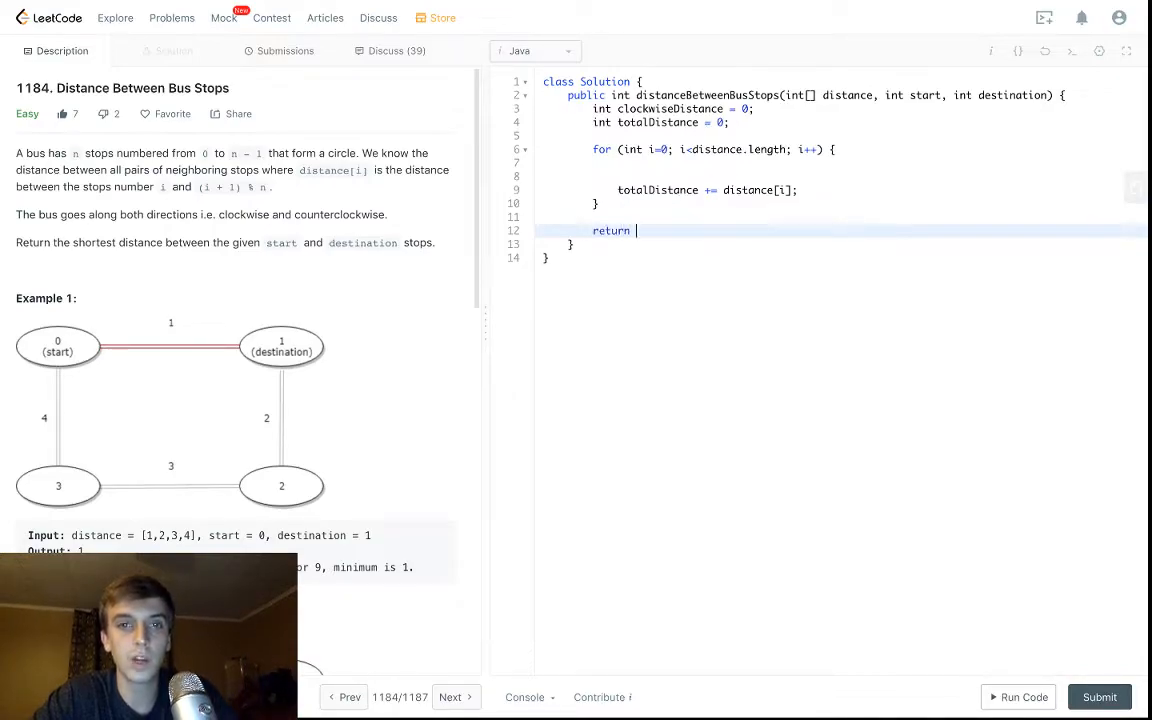
{"action": "type", "text": "Math"}
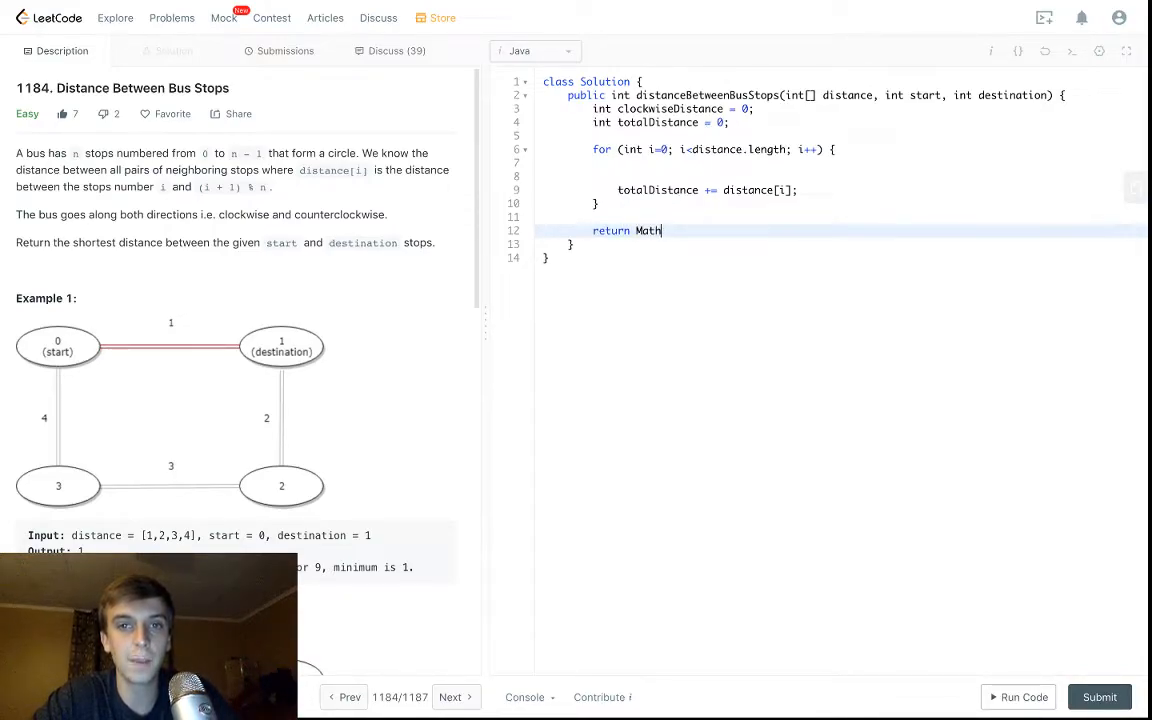
{"action": "type", "text": ".min(clockwiseDistance,"}
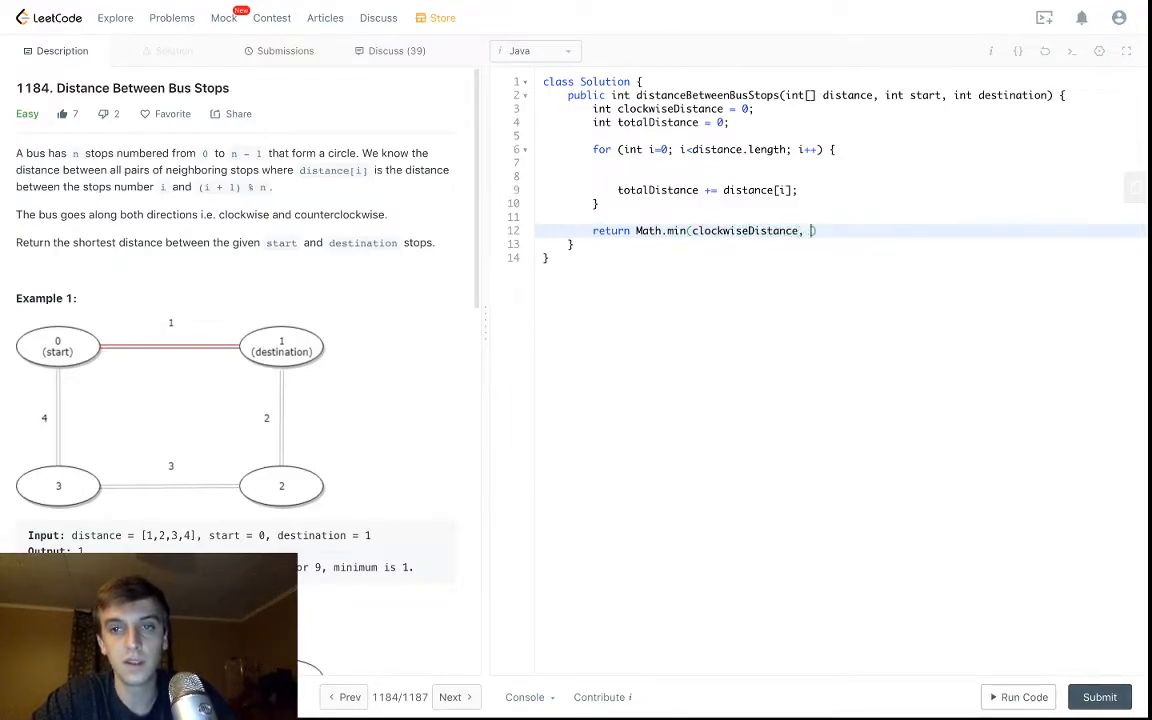
{"action": "type", "text": "totalDist"}
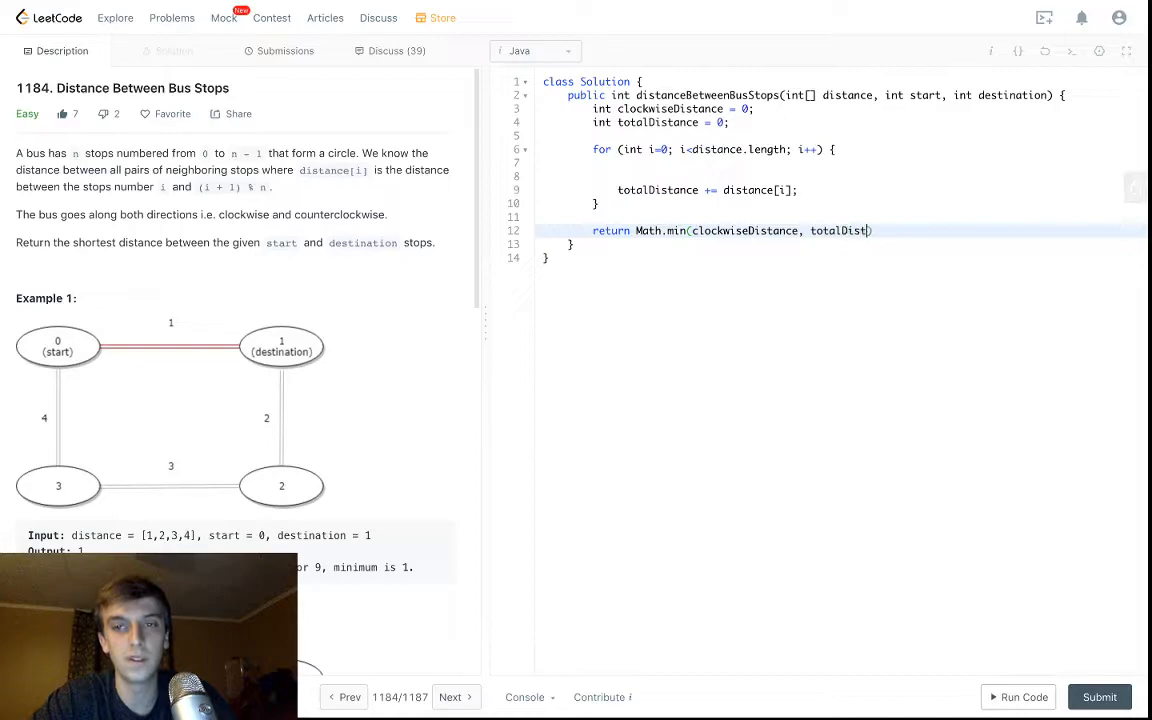
{"action": "type", "text": "-clockwiseDistance"}
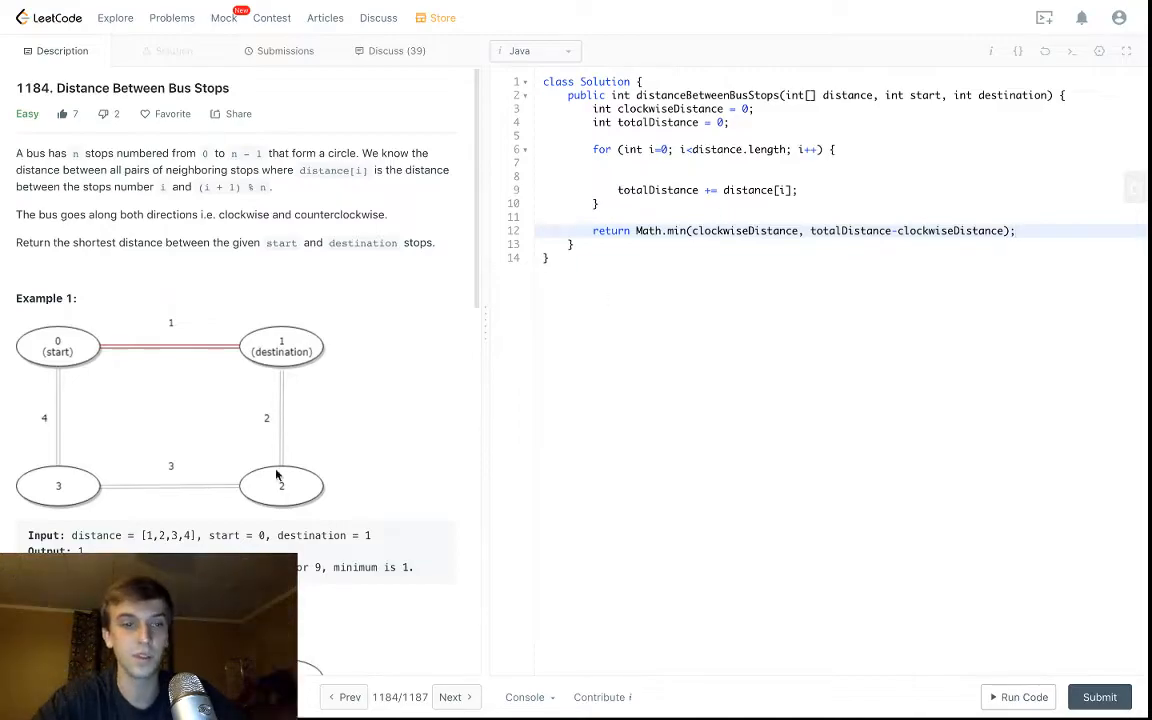
{"action": "scroll", "scroll_direction": "down", "scroll_amount": 3}
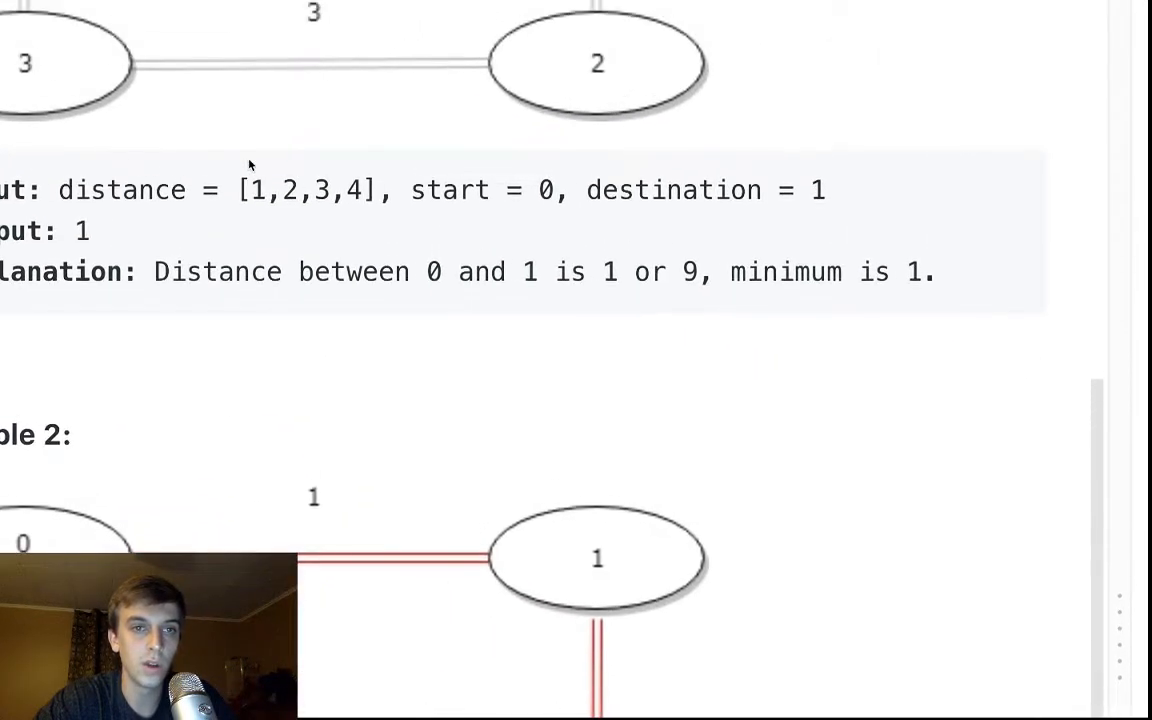
{"action": "left_click_drag", "start_coordinate": [248, 190], "coordinate": [298, 190]}
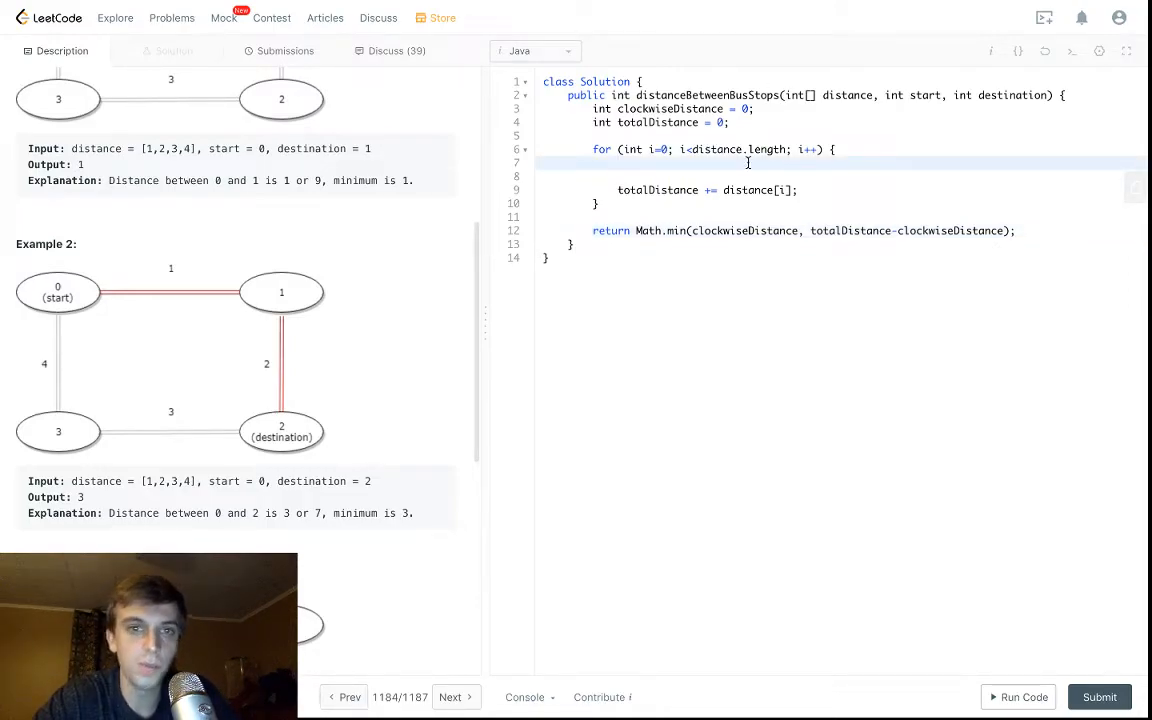
Step: Write the condition if (start < destination && (i >= start && i < destination))
{"action": "type", "text": "if ("}
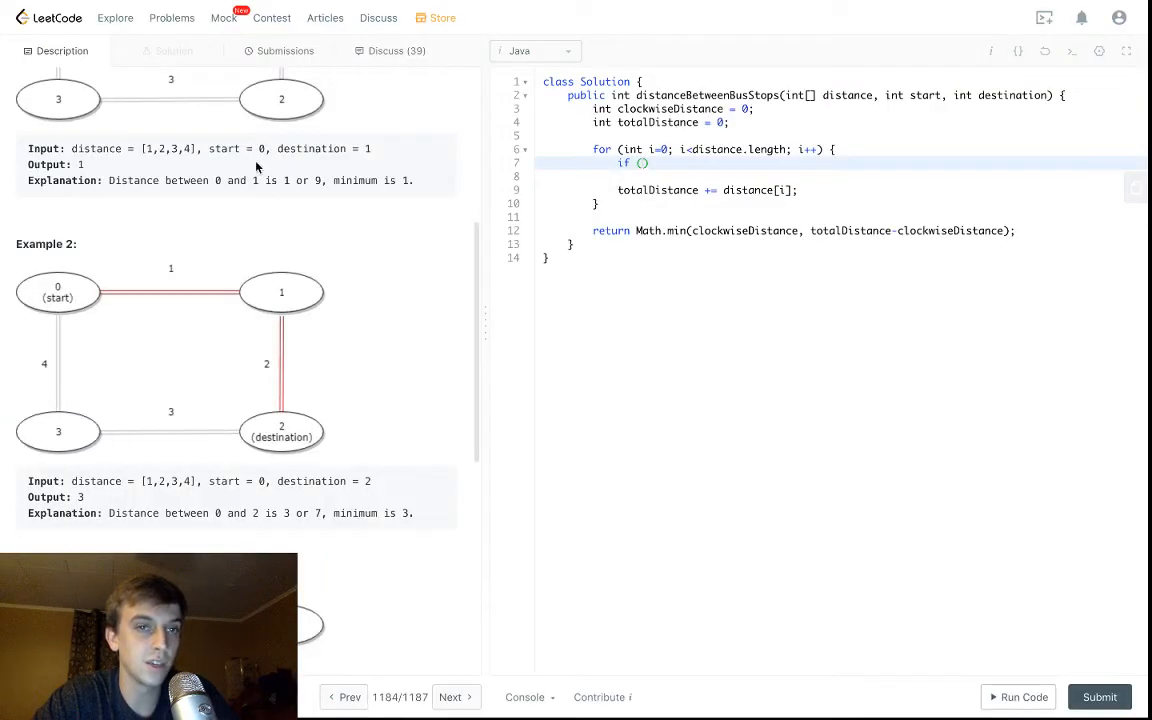
{"action": "scroll", "scroll_direction": "down", "scroll_amount": 3}
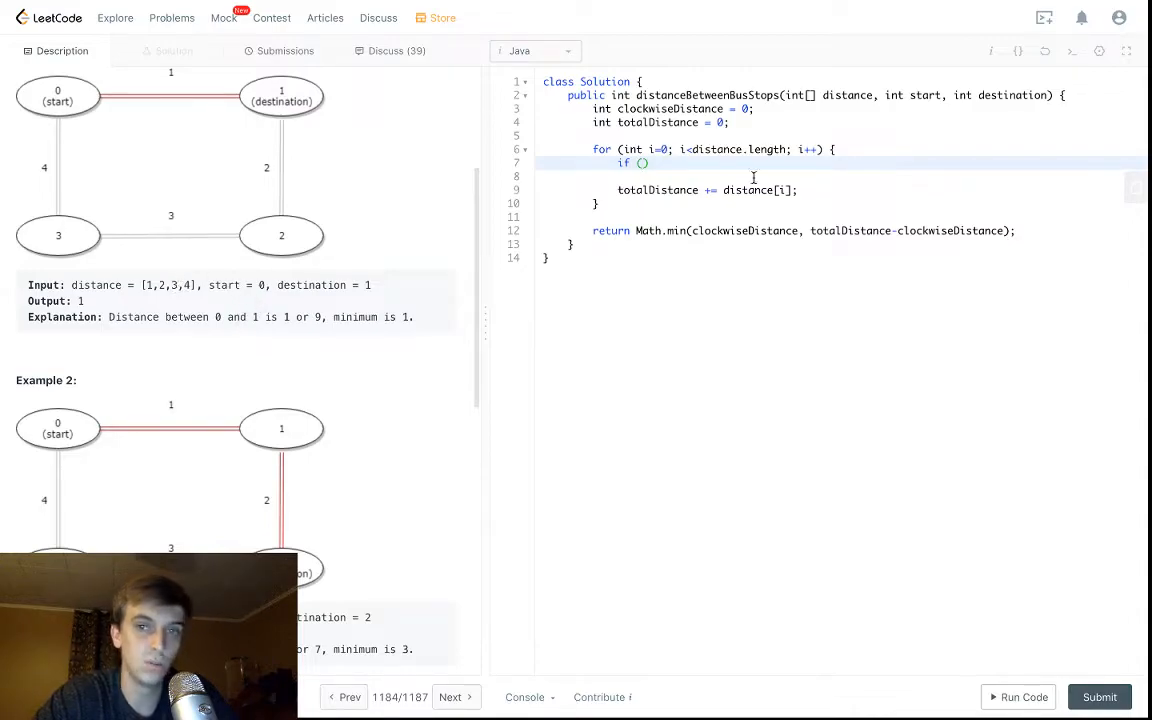
{"action": "type", "text": "start < destination"}
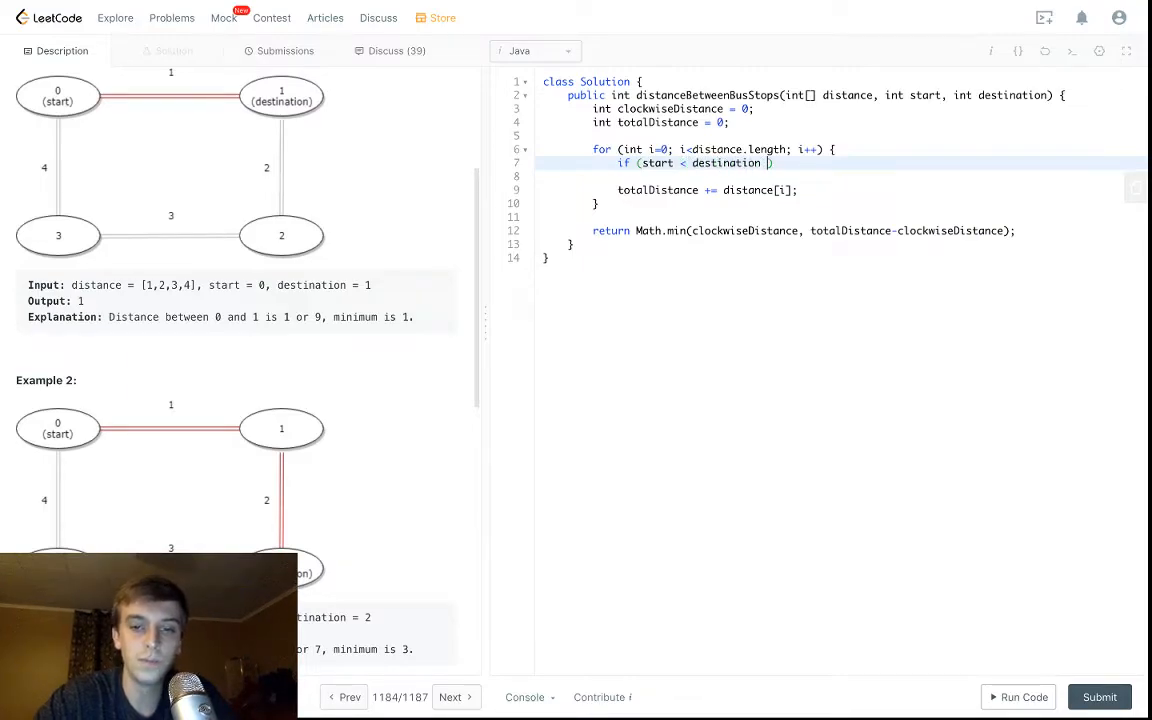
{"action": "type", "text": "&& ()"}
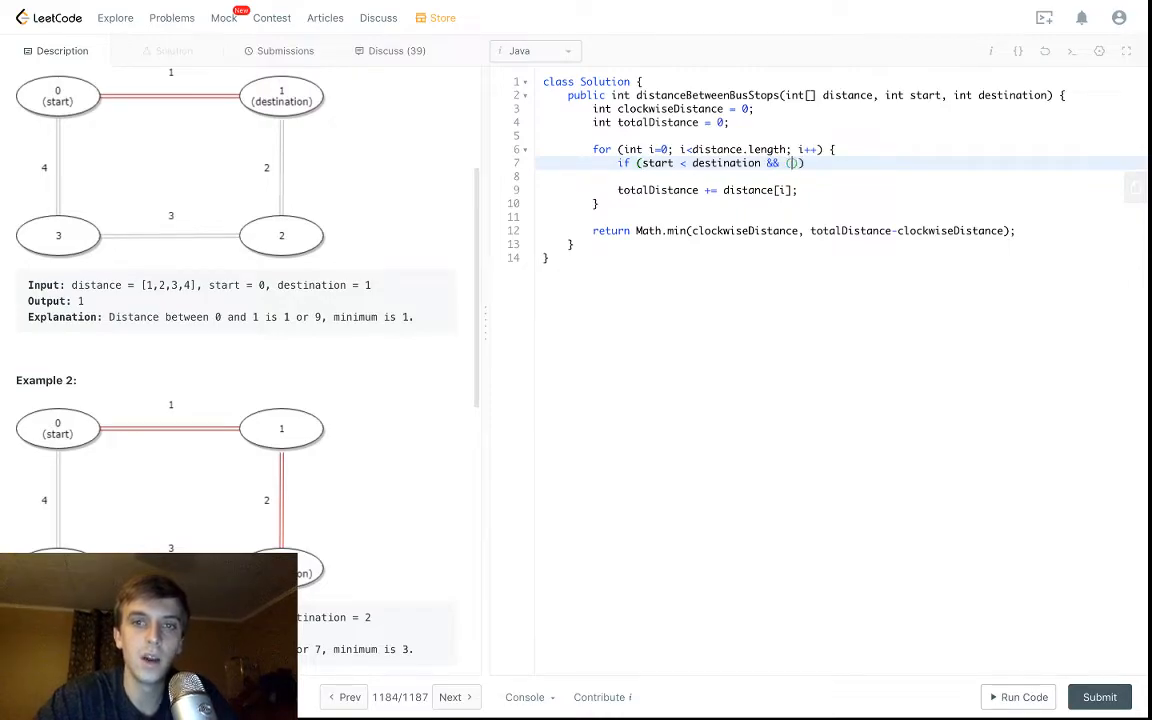
{"action": "type", "text": "i >="}
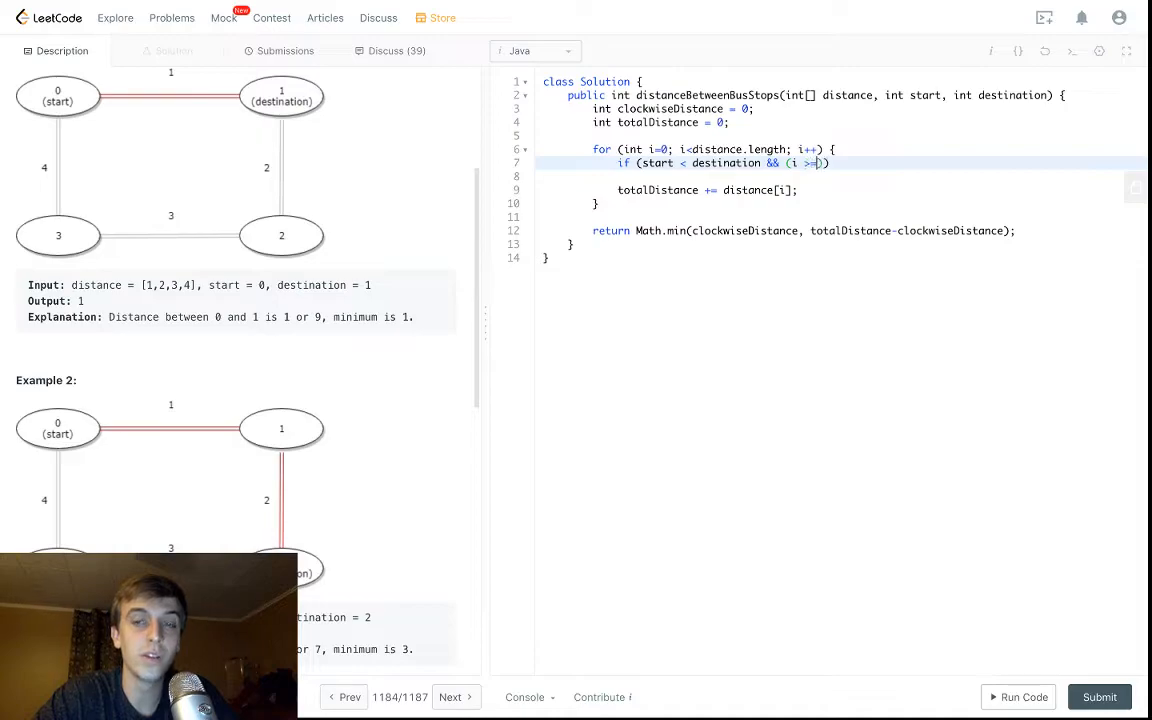
{"action": "type", "text": "start &&"}
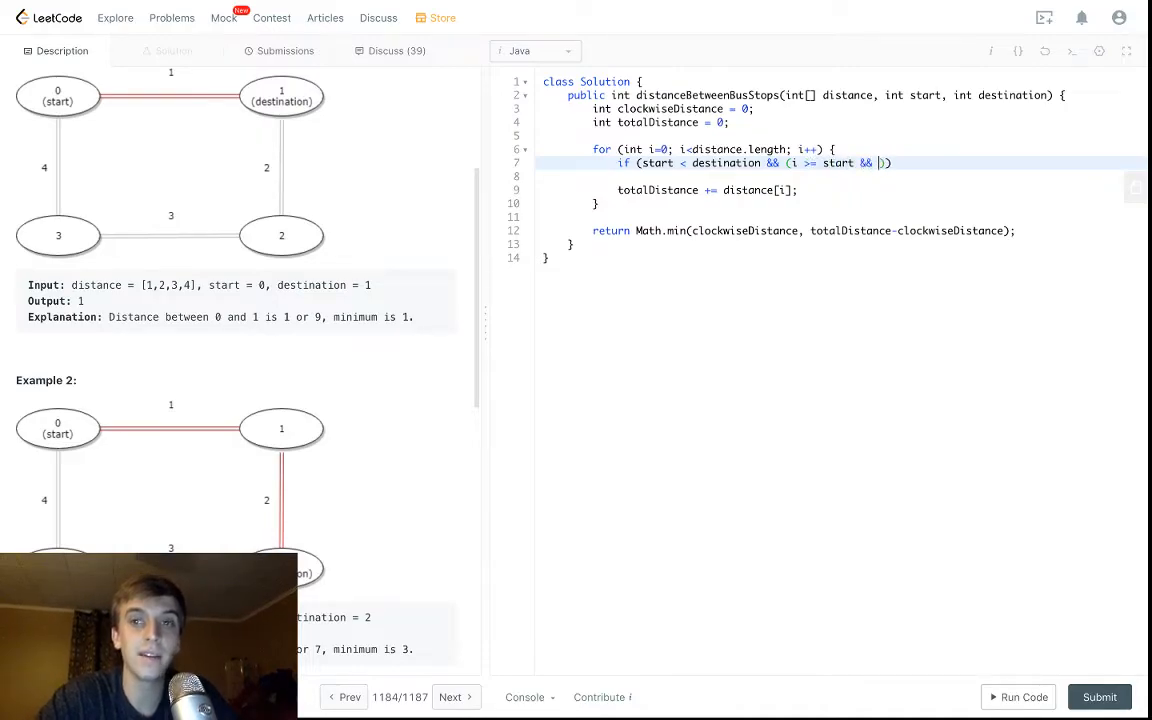
{"action": "type", "text": "i < destination"}
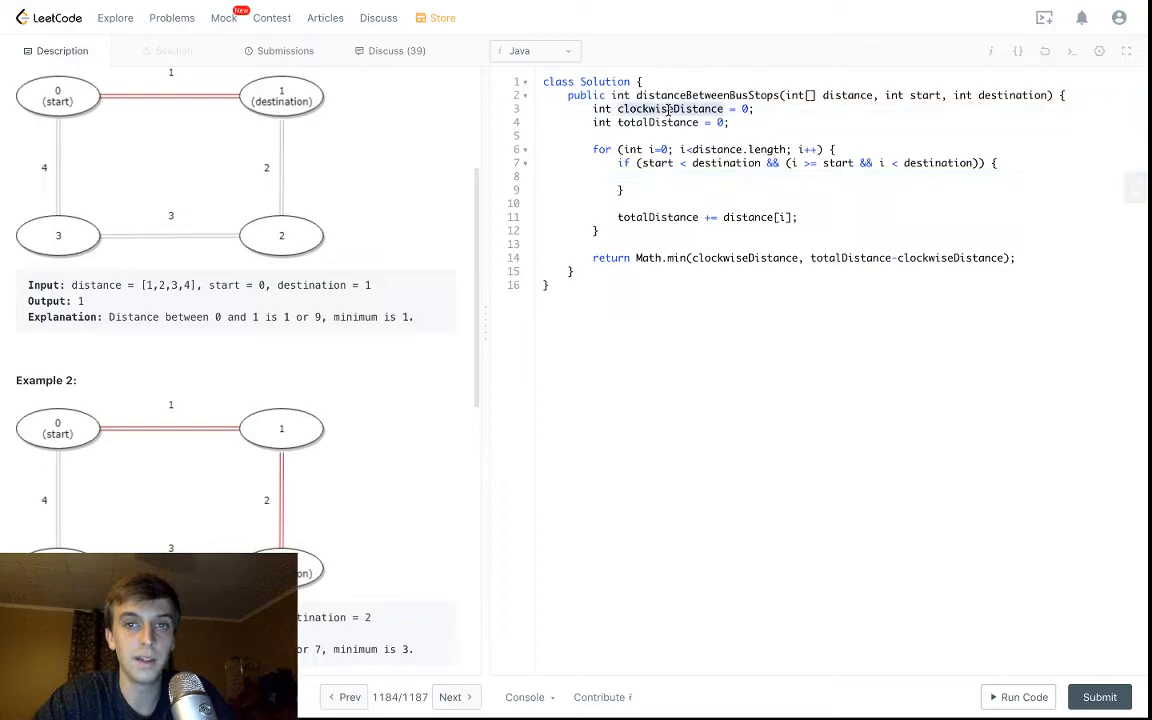
Step: Begin the if body with clockwiseDistance += distance[i]
{"action": "type", "text": "clockwiseDistance ++"}
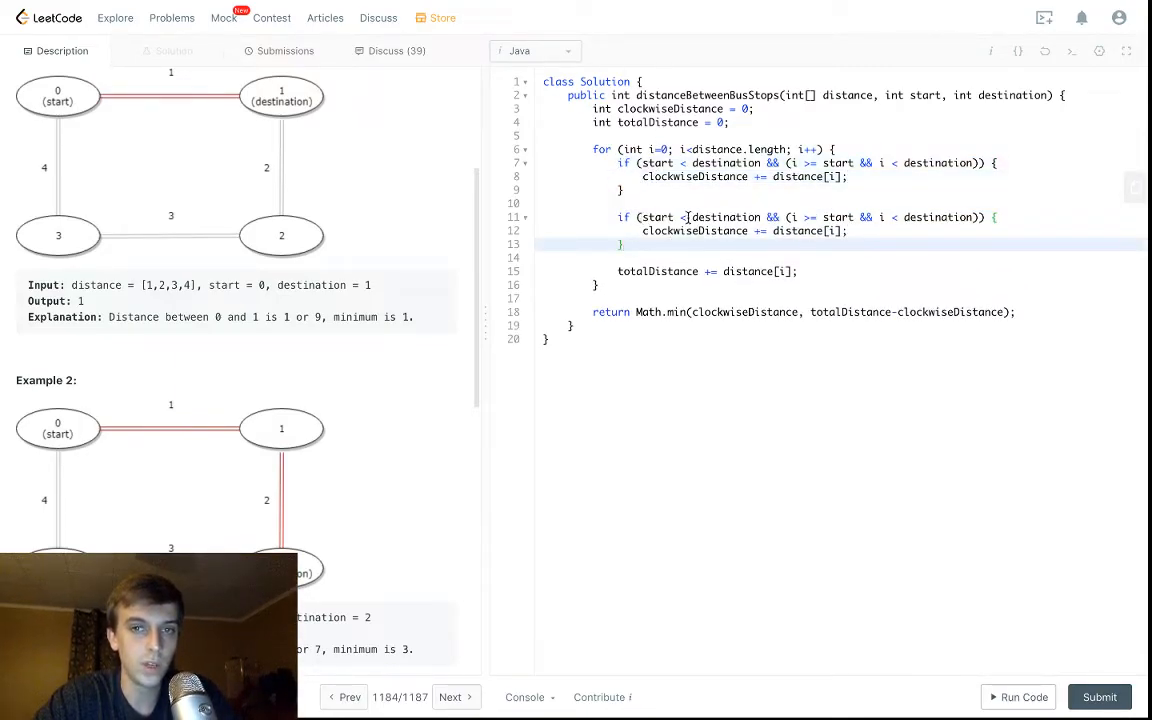
Step: Change the copied second if to test start > destination
{"action": "type", "text": ">"}
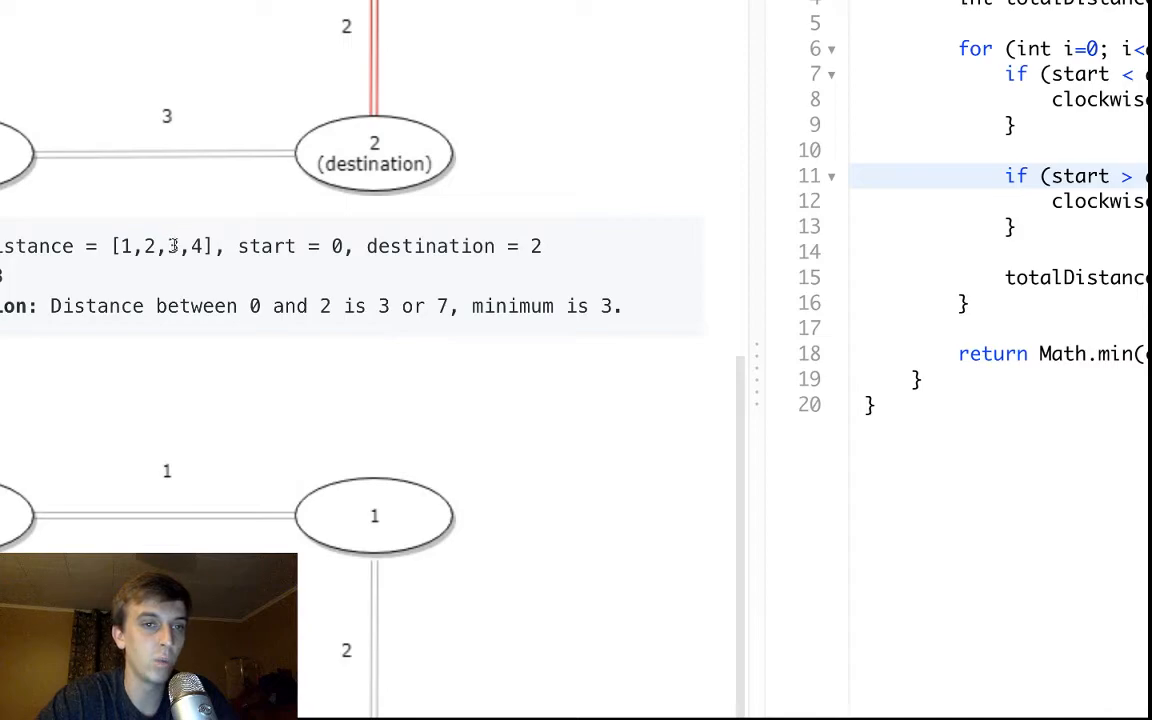
{"action": "double_click", "coordinate": [196, 246]}
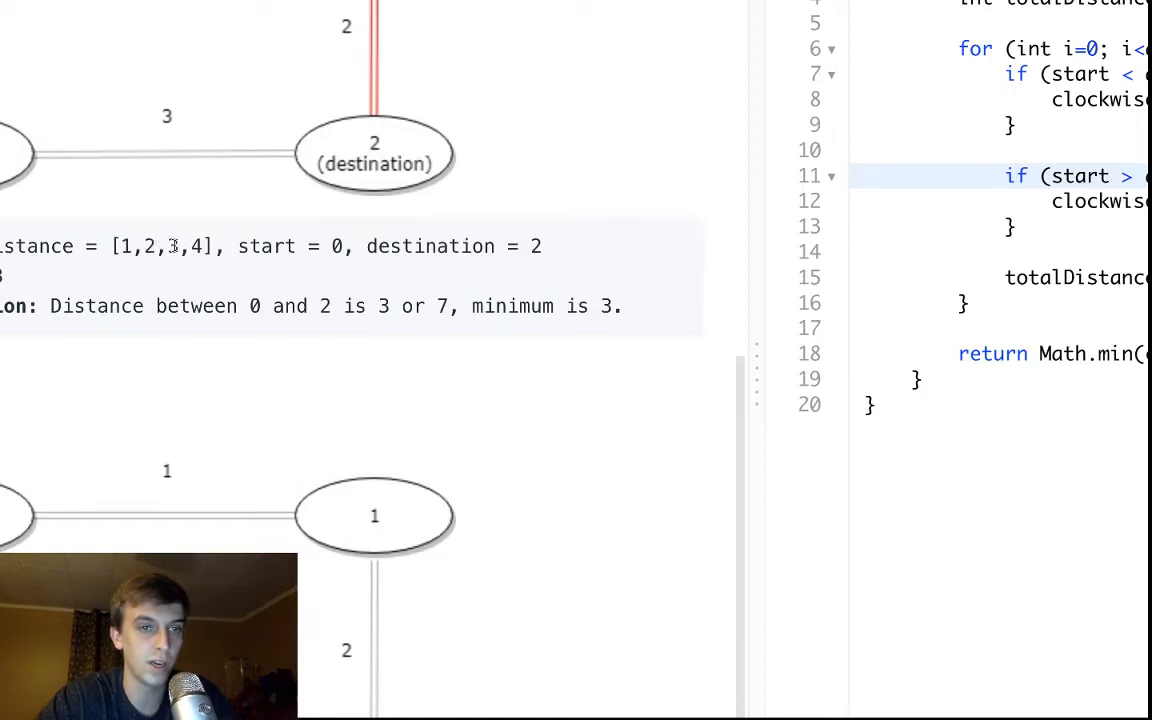
{"action": "double_click", "coordinate": [164, 246]}
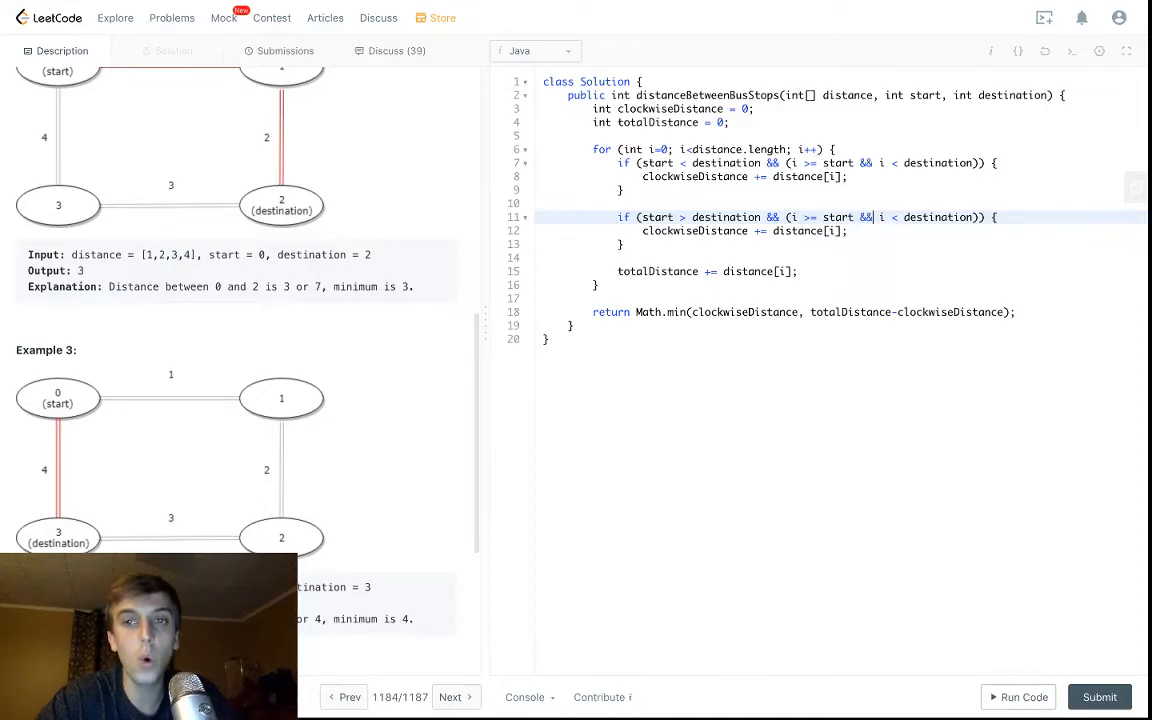
Step: Make the second condition i >= start || i < destination and submit; result Accepted, 0 ms
{"action": "type", "text": "||"}
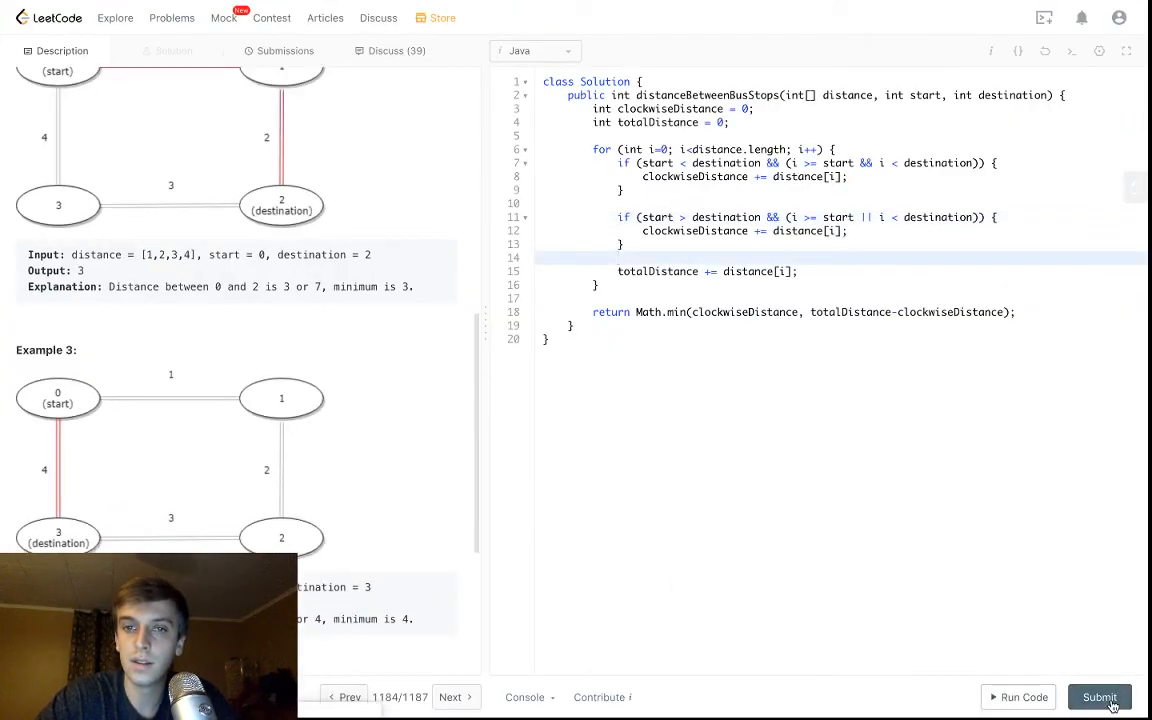
{"action": "left_click", "coordinate": [1100, 696]}
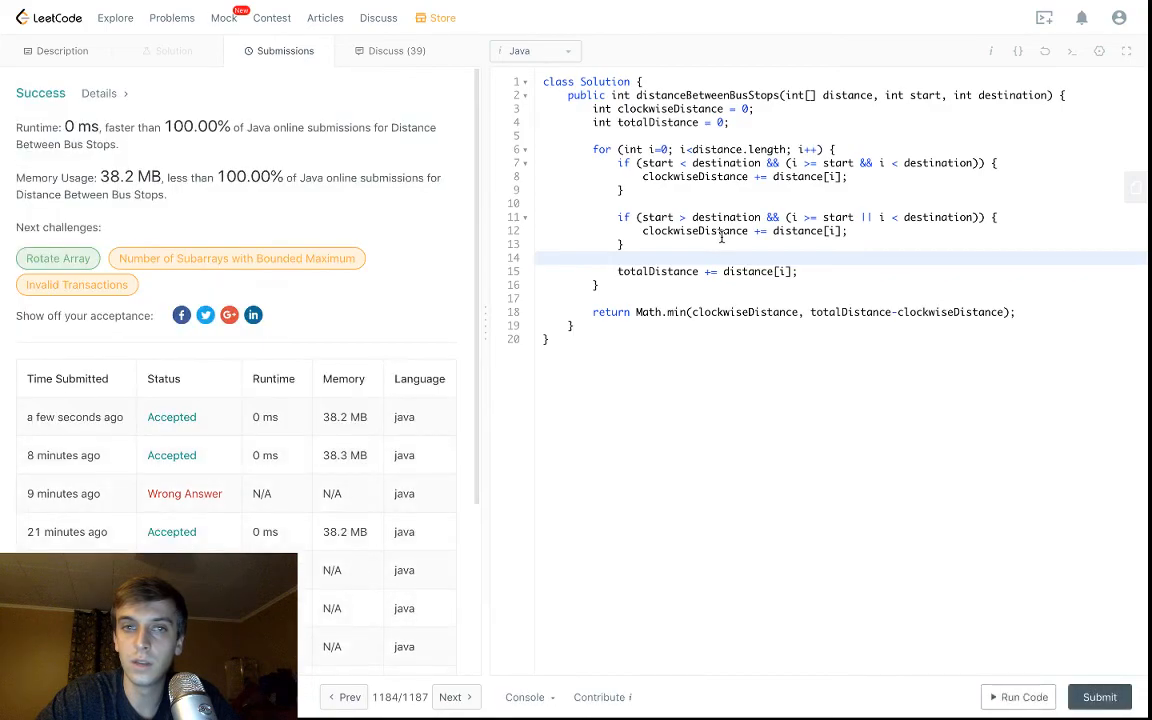
{"action": "mouse_move", "coordinate": [786, 306]}
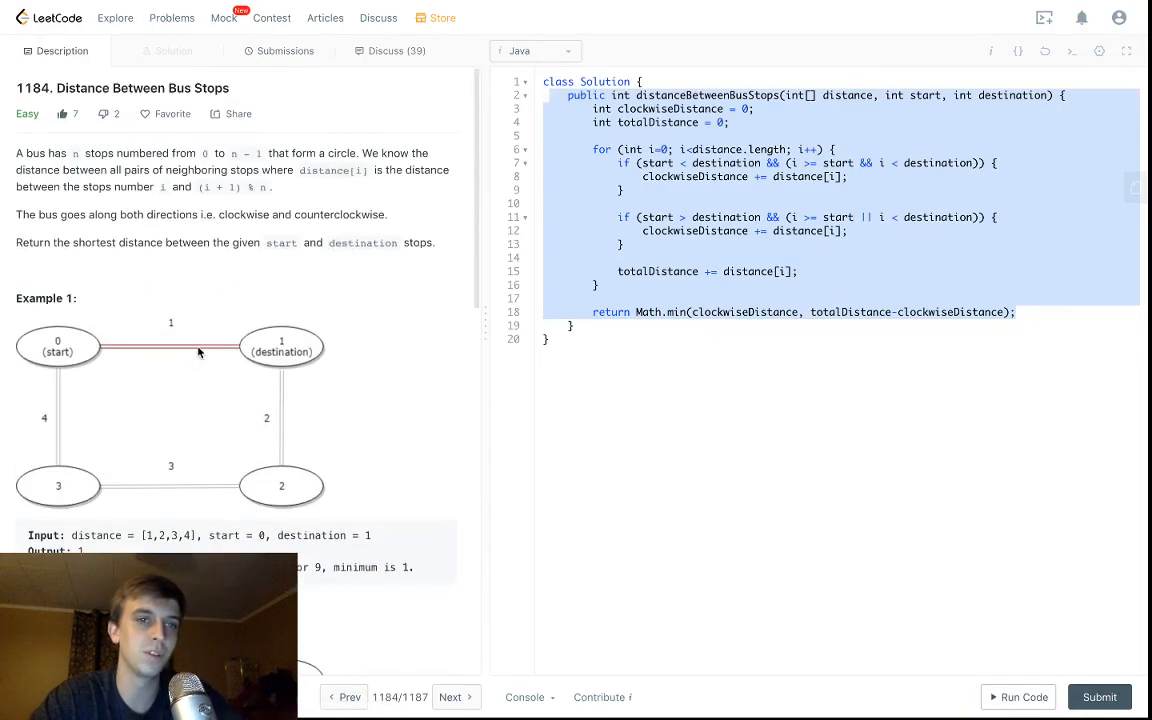
Step: Return to the problem description beside the accepted code and bring up a search prompt
{"action": "scroll", "scroll_direction": "down", "scroll_amount": 3}
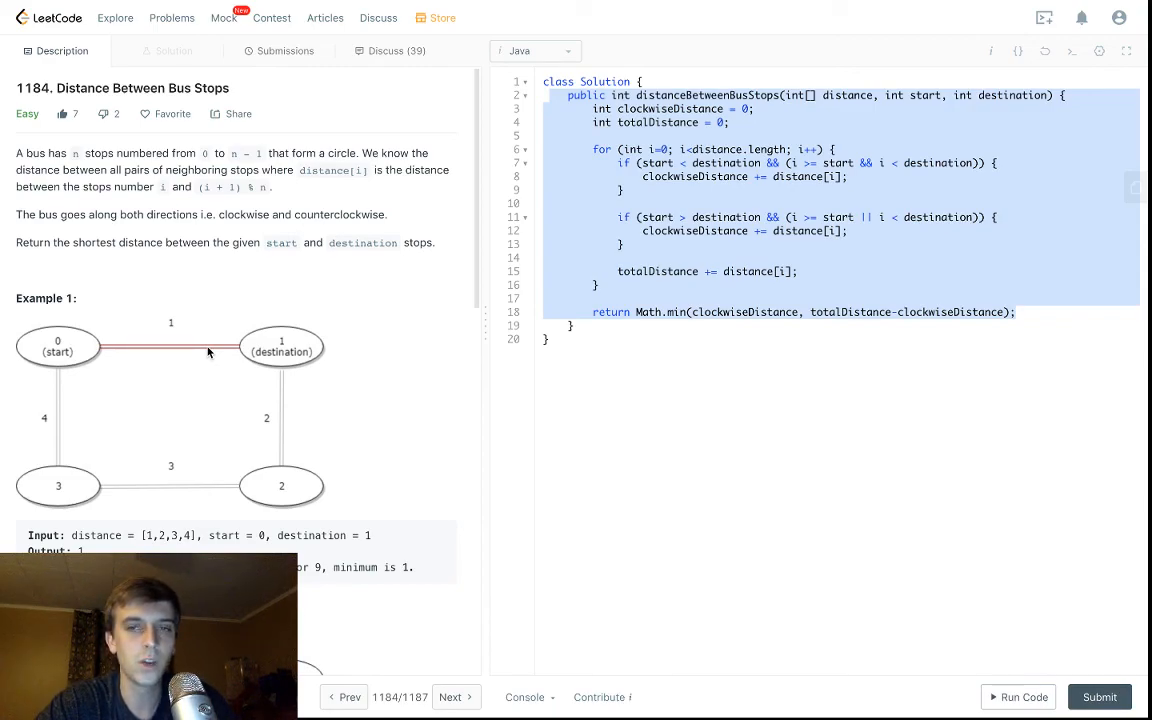
{"action": "type", "text": "o"}
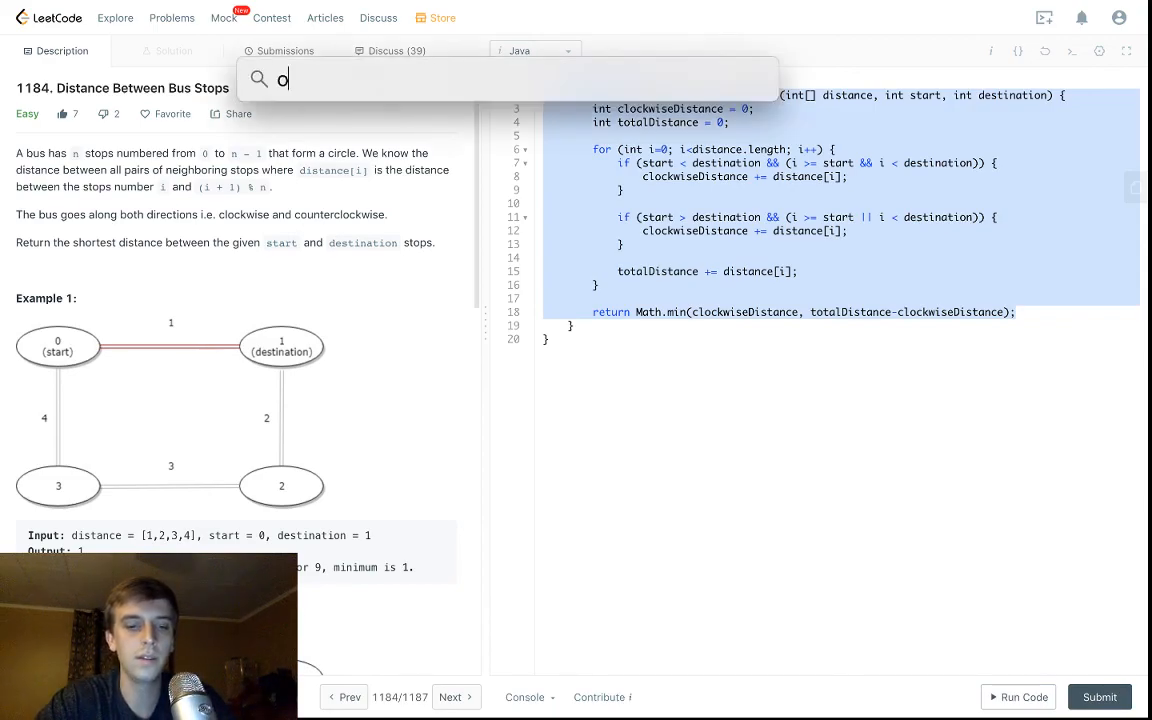